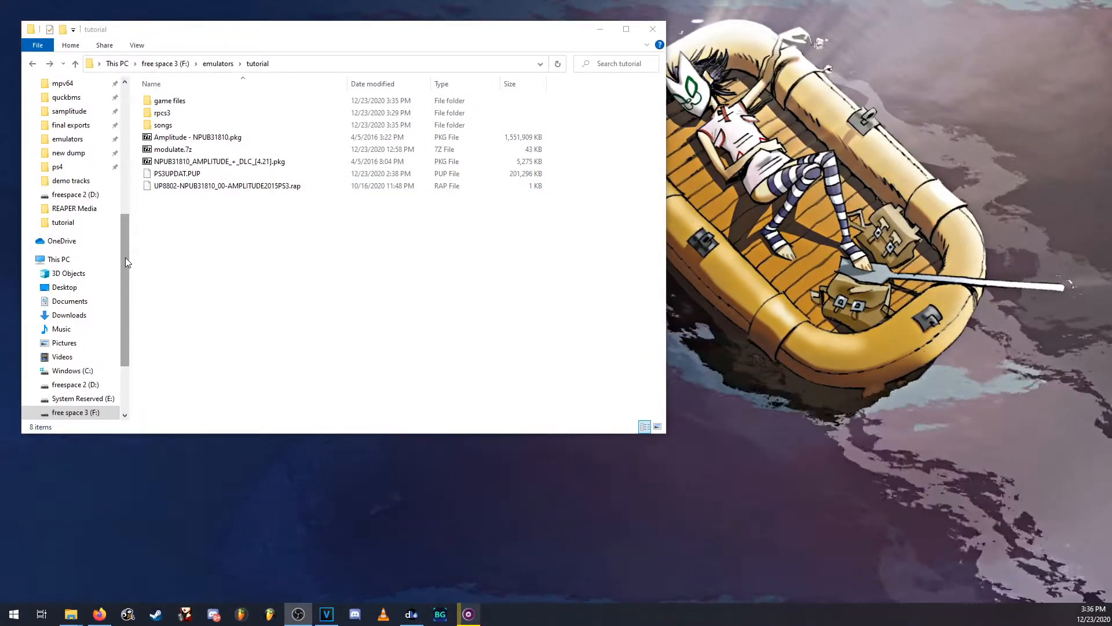
Step: Start rpcs3.exe from the rpcs3 folder, then return to the tutorial folder
left_click(218, 161)
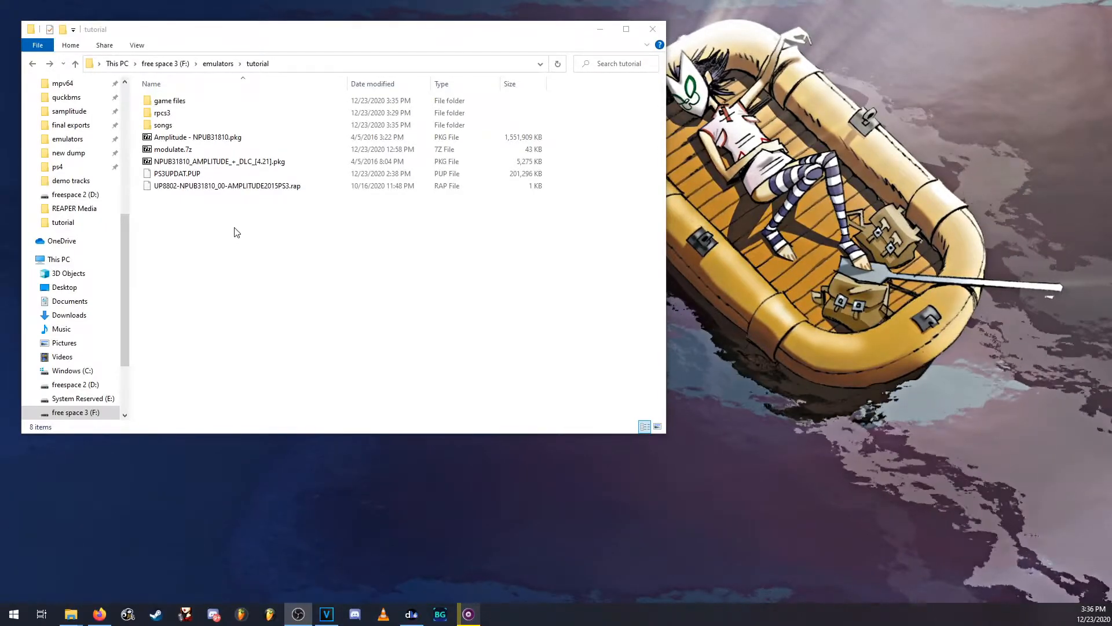
left_click(162, 112)
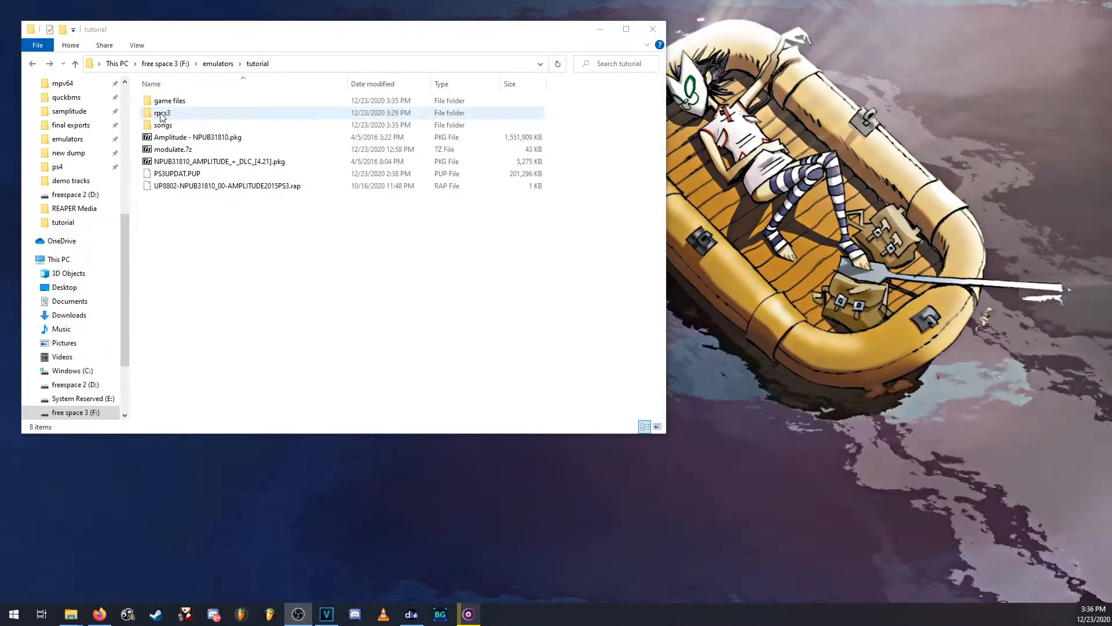
double_click(162, 113)
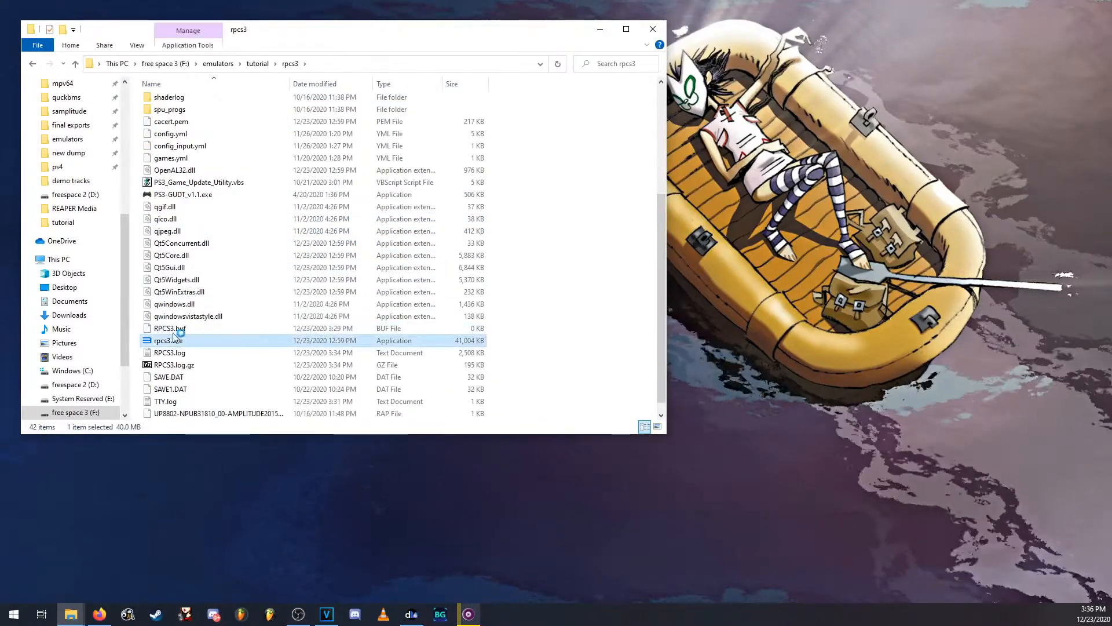
double_click(168, 340)
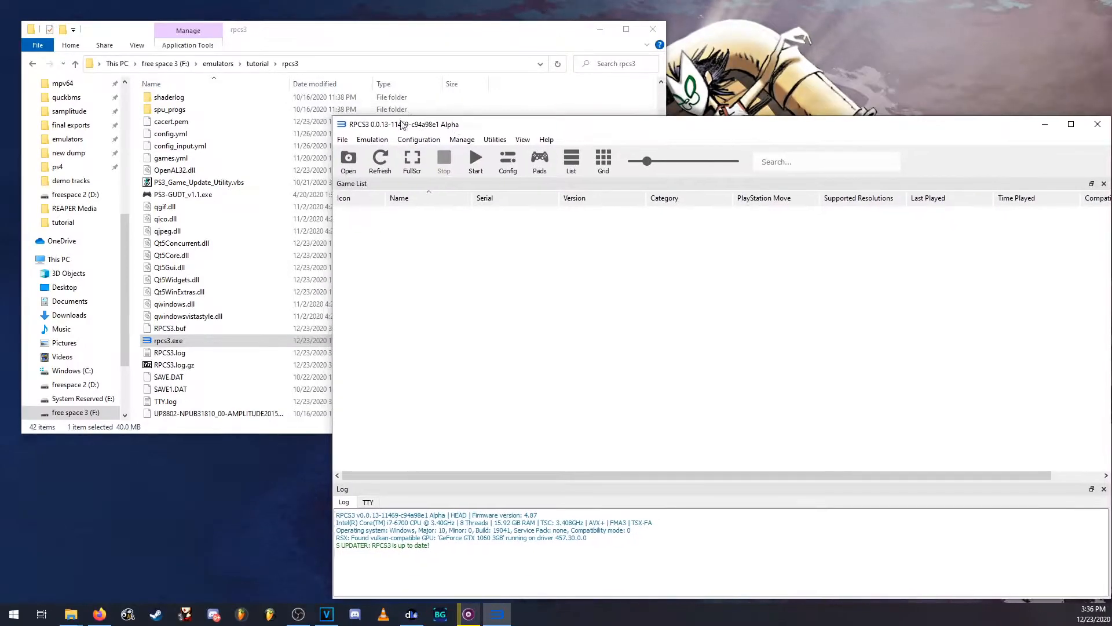
left_click(32, 63)
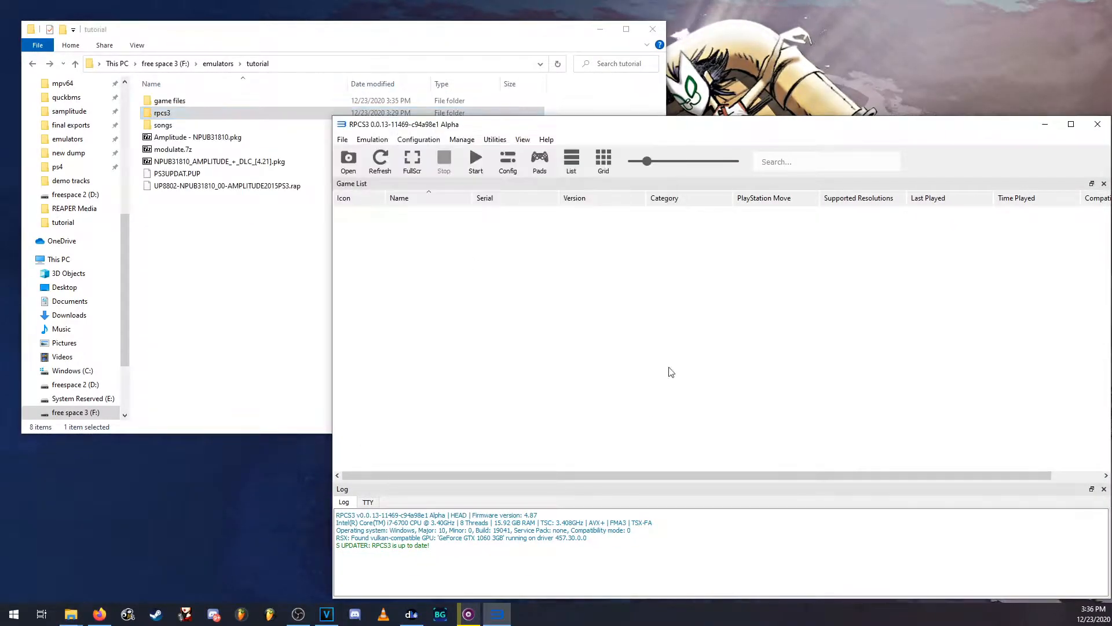
mouse_move(522, 306)
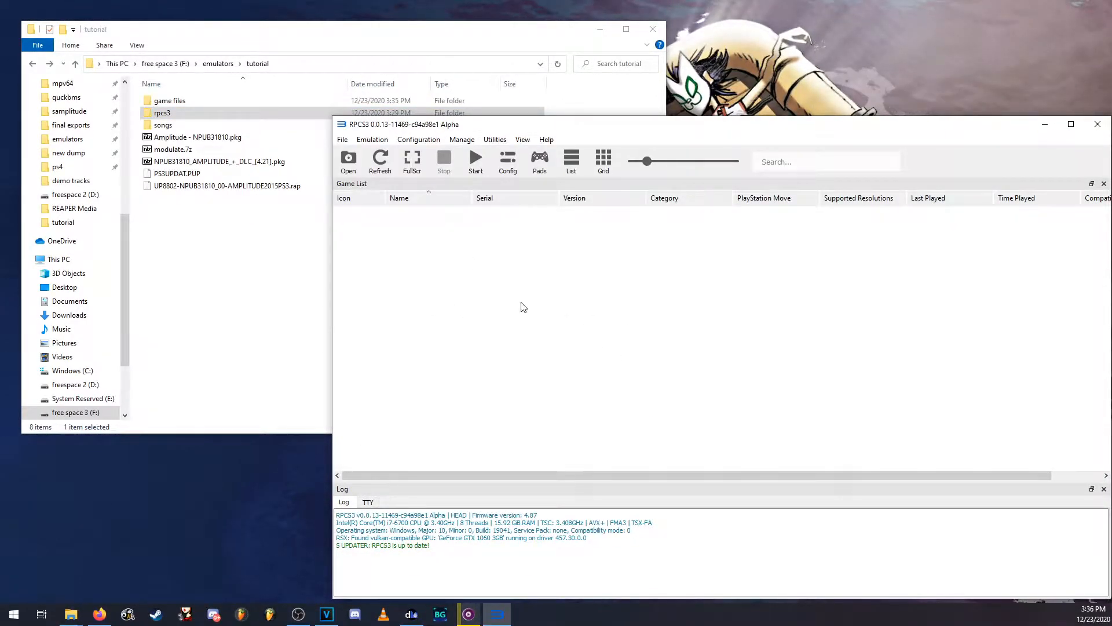
mouse_move(398, 309)
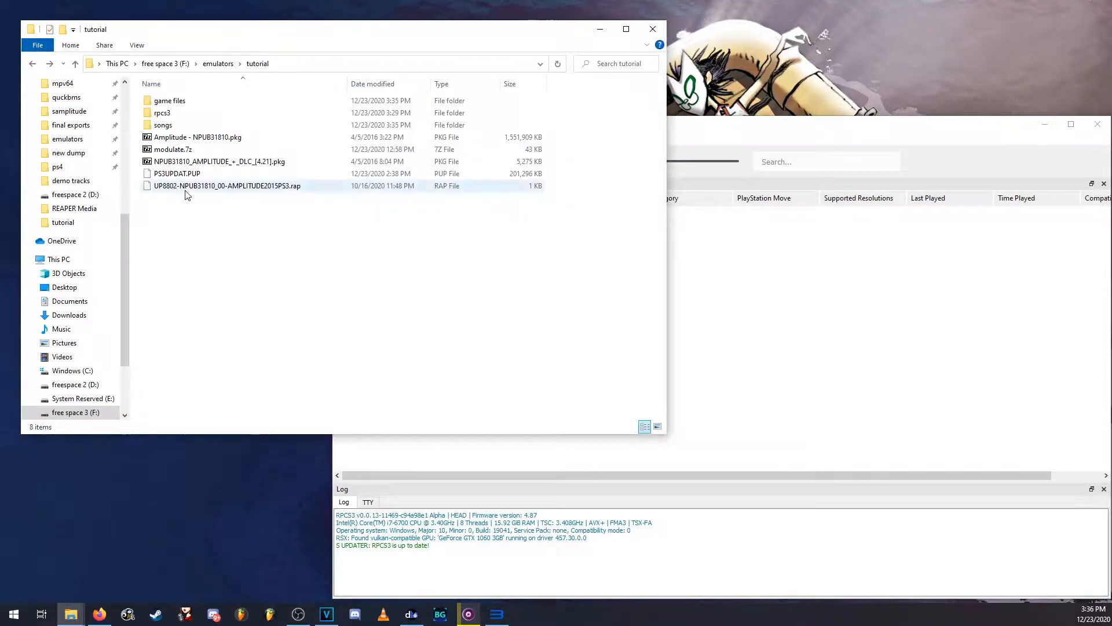
left_click(176, 173)
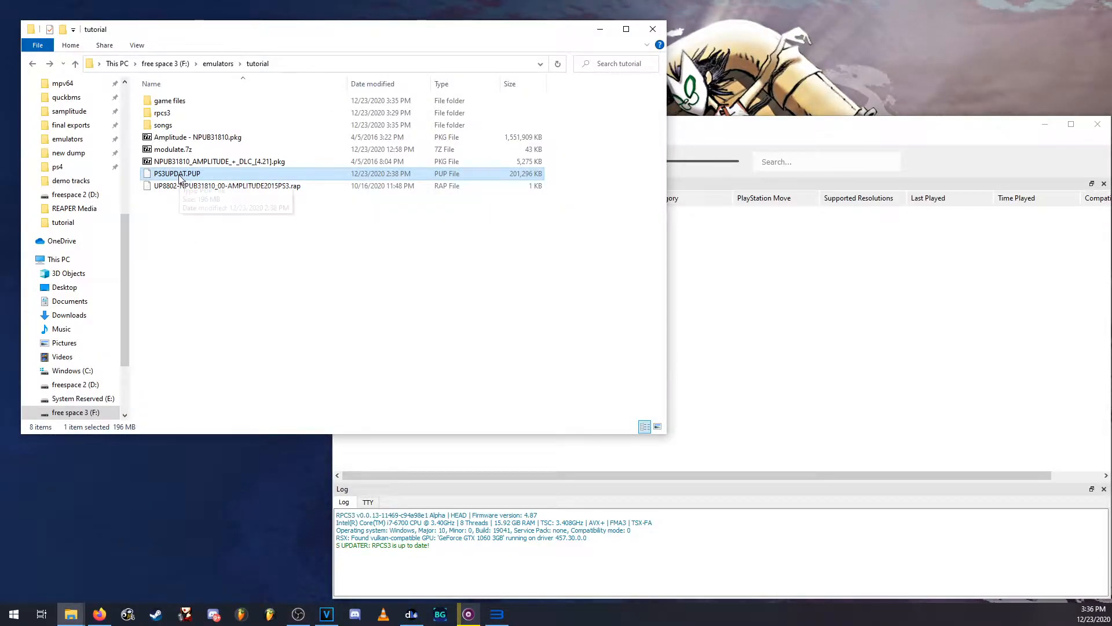
mouse_move(250, 247)
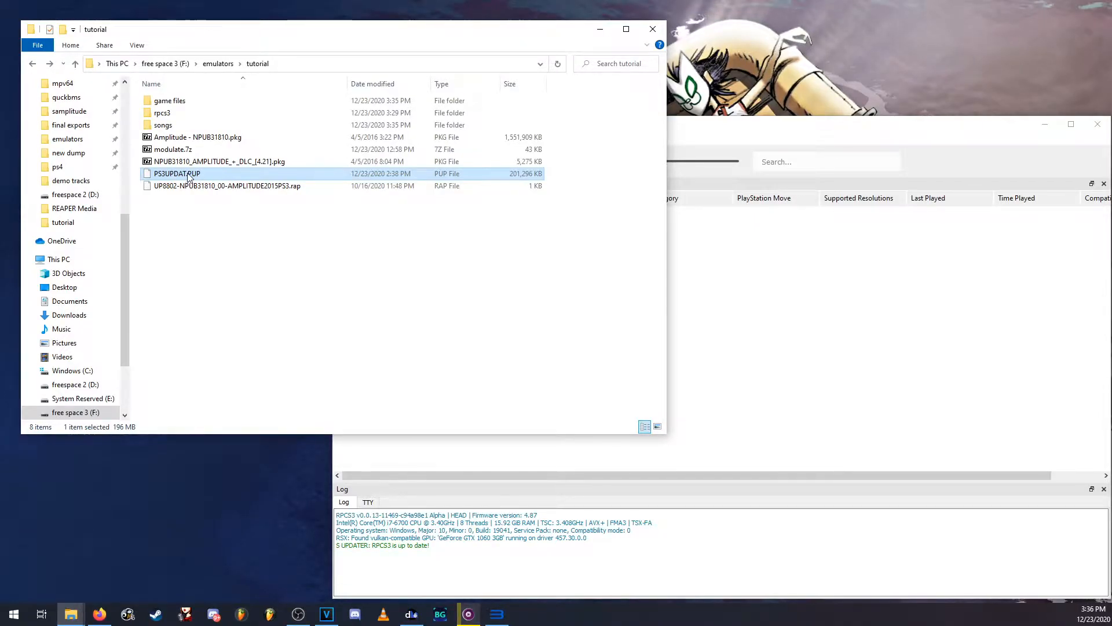
left_click(496, 614)
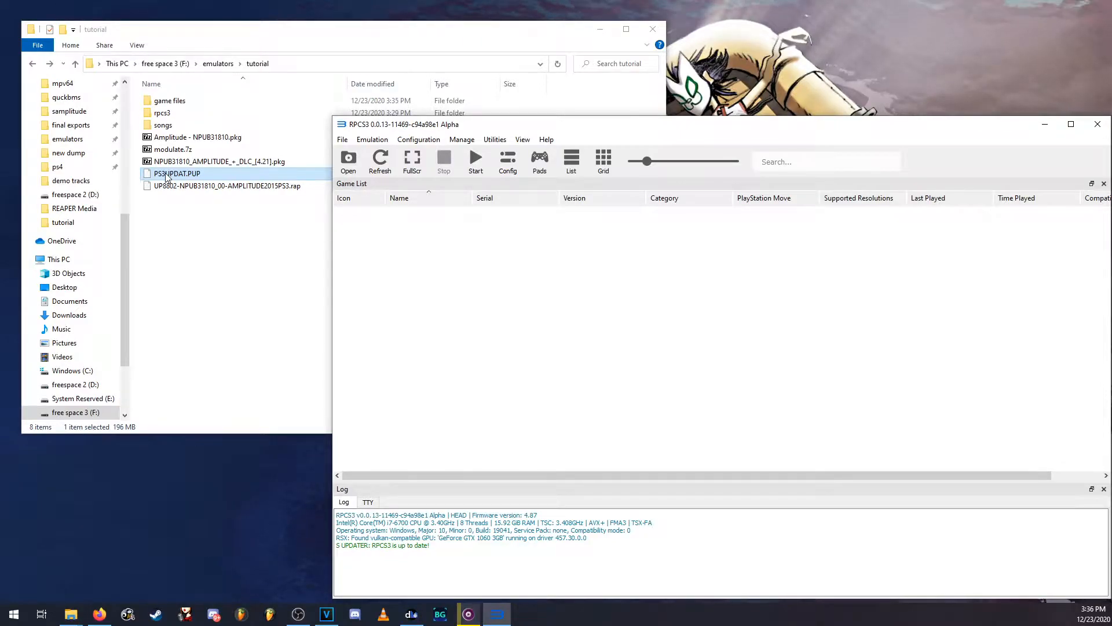
left_click_drag(175, 173, 704, 284)
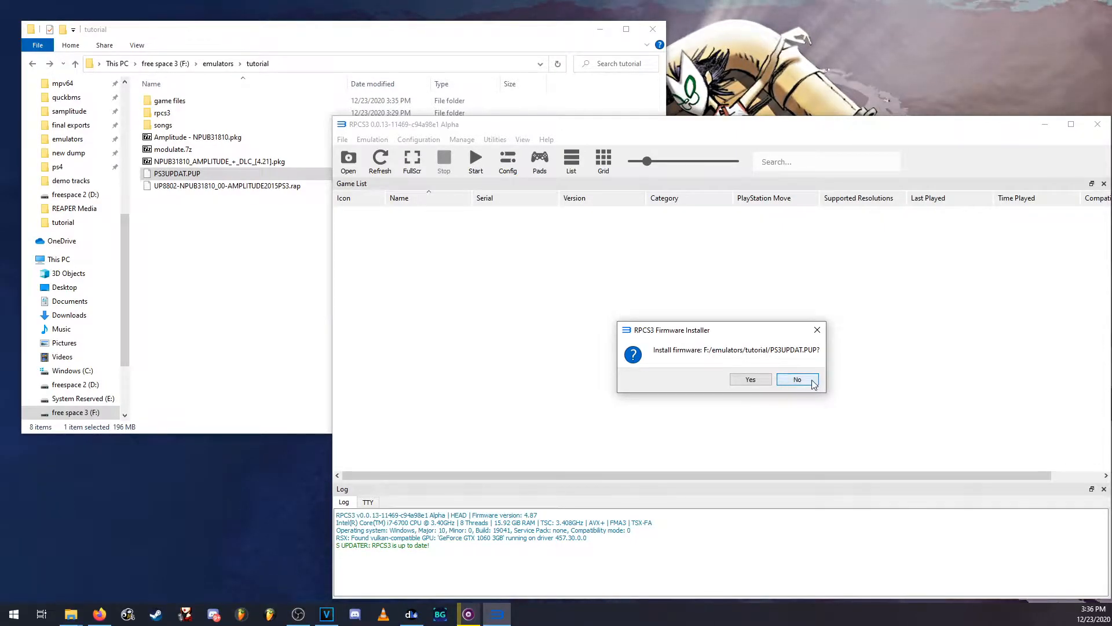
mouse_move(805, 383)
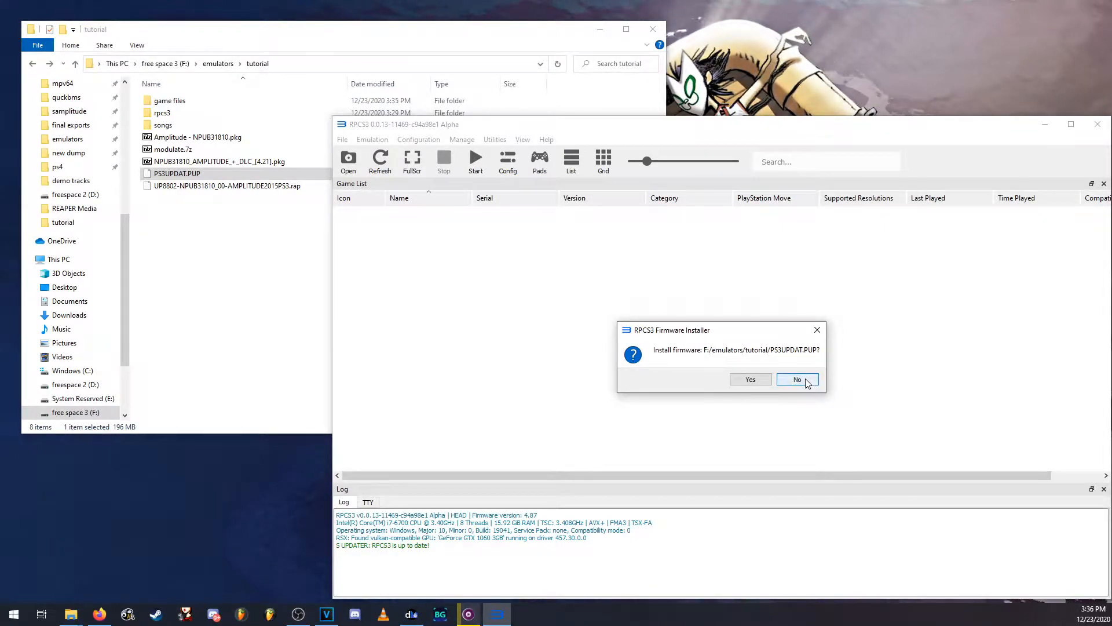
left_click(796, 379)
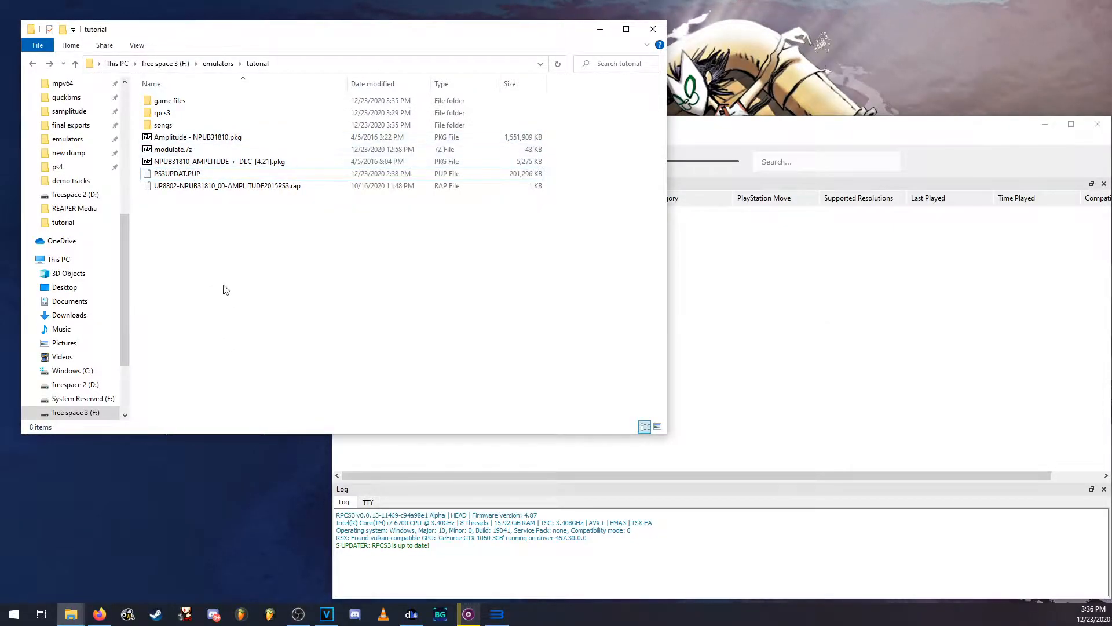
Step: Install the Amplitude - NPUB31810.pkg game package, then its DLC package
left_click(198, 137)
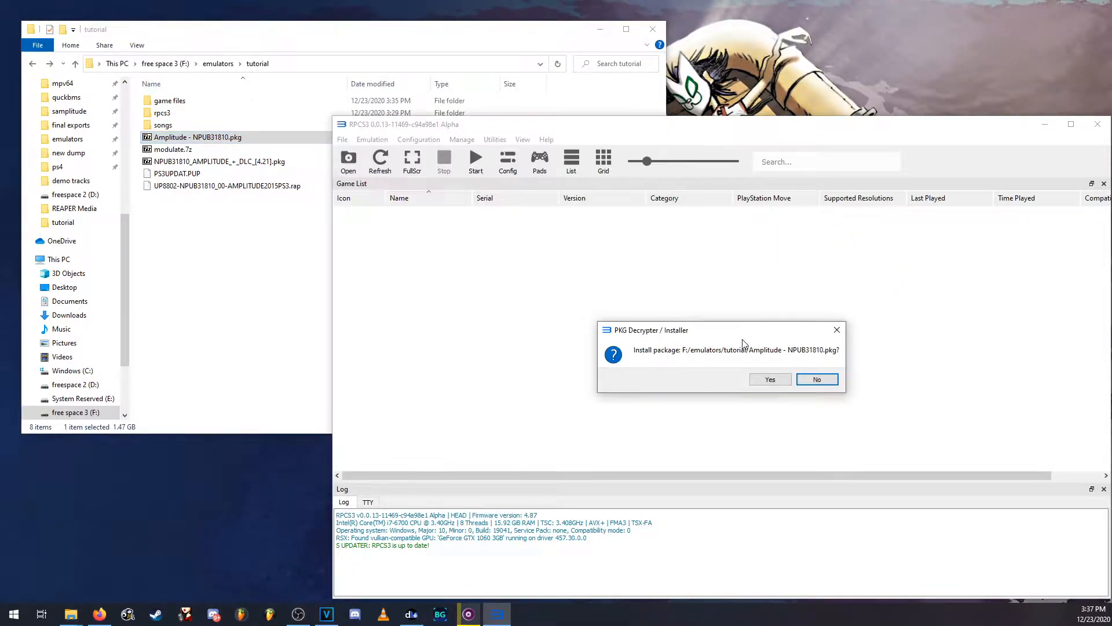
left_click(770, 379)
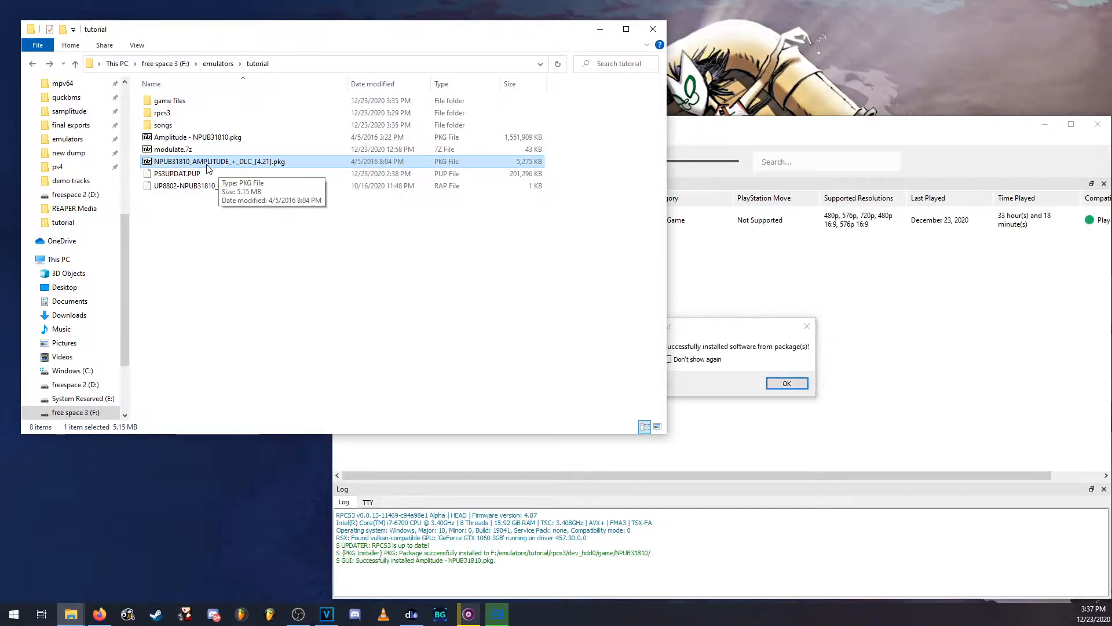
left_click(786, 383)
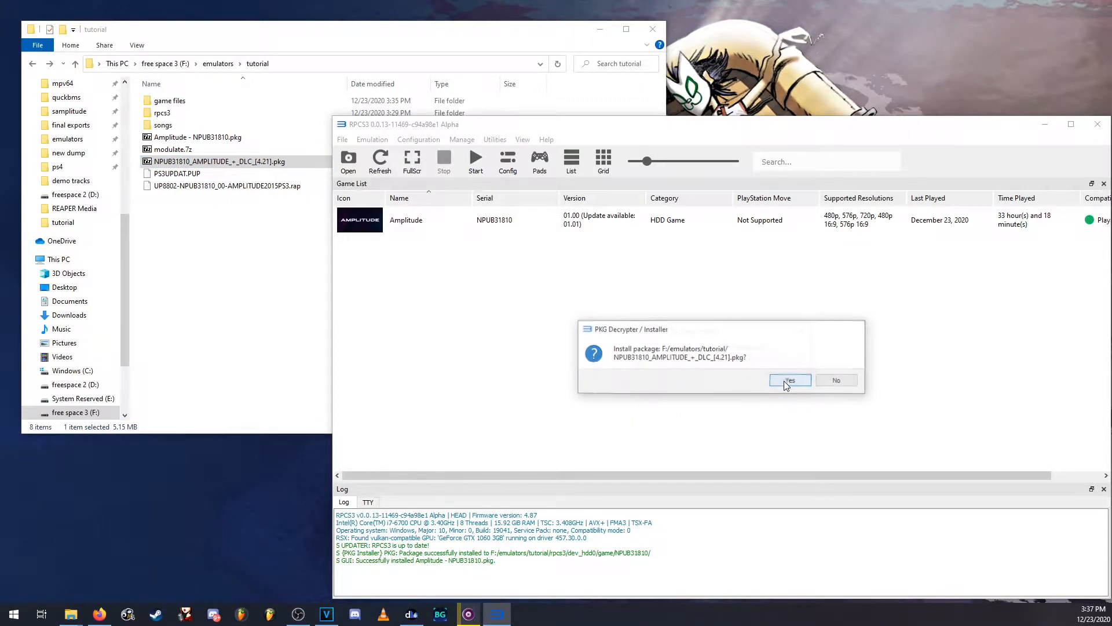
left_click(789, 380)
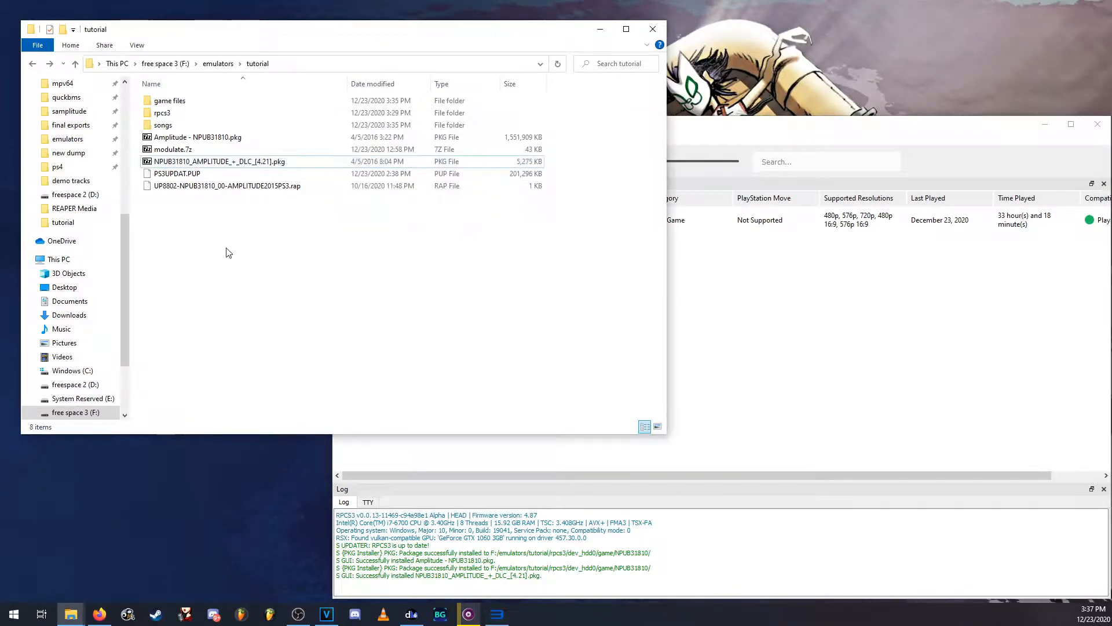
Step: Drop the UP8802-NPUB31810 .rap license file onto the RPCS3 window
left_click(228, 186)
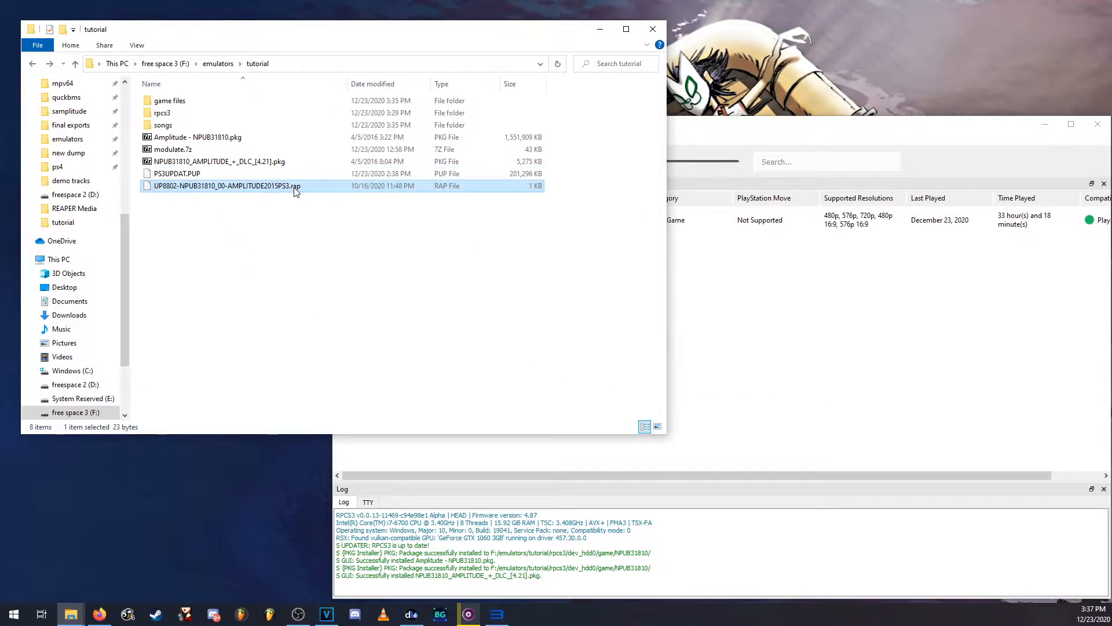
mouse_move(317, 214)
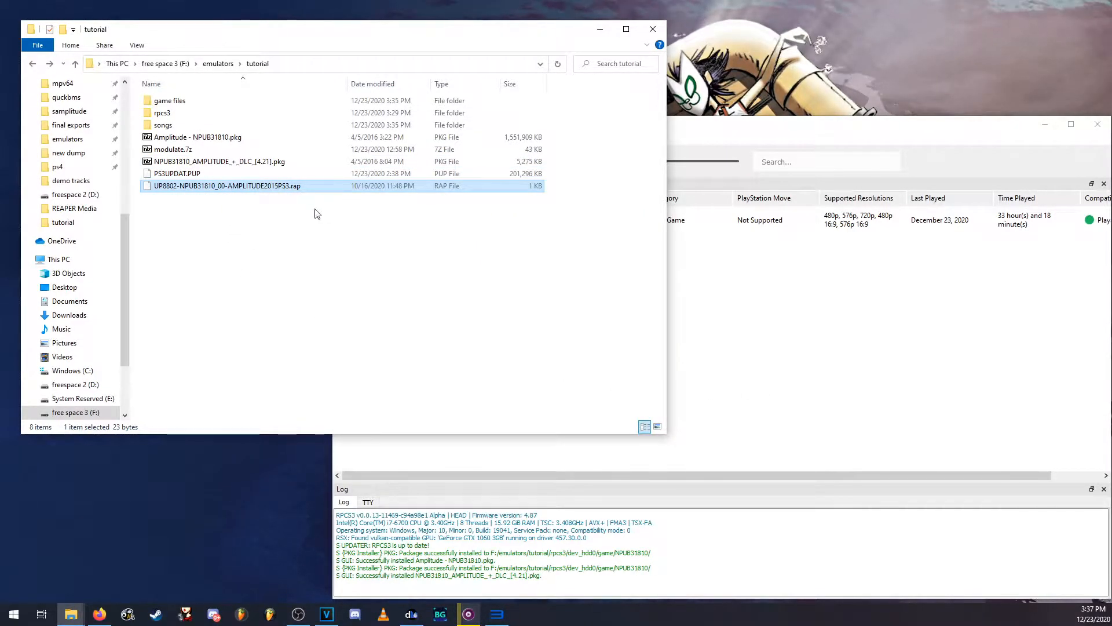
mouse_move(249, 204)
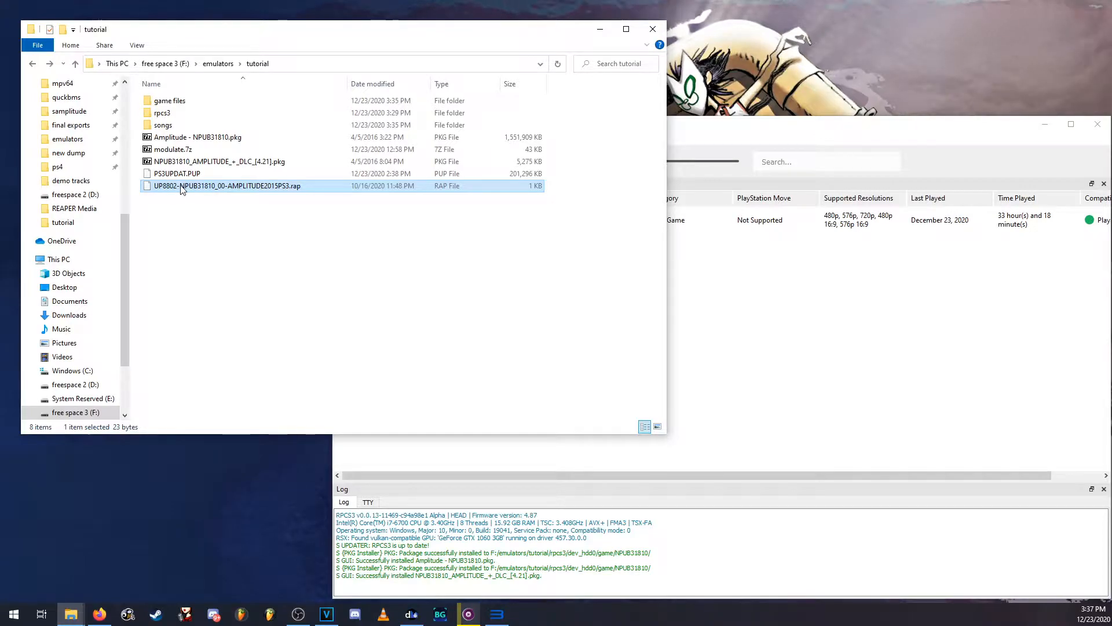
left_click_drag(227, 185, 348, 212)
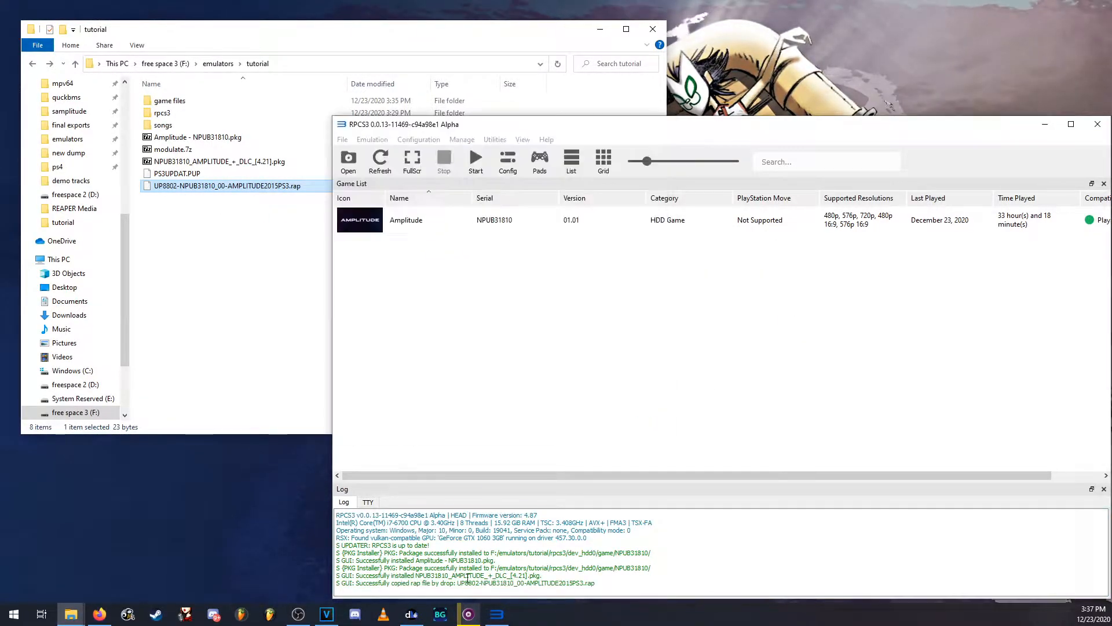
left_click(466, 582)
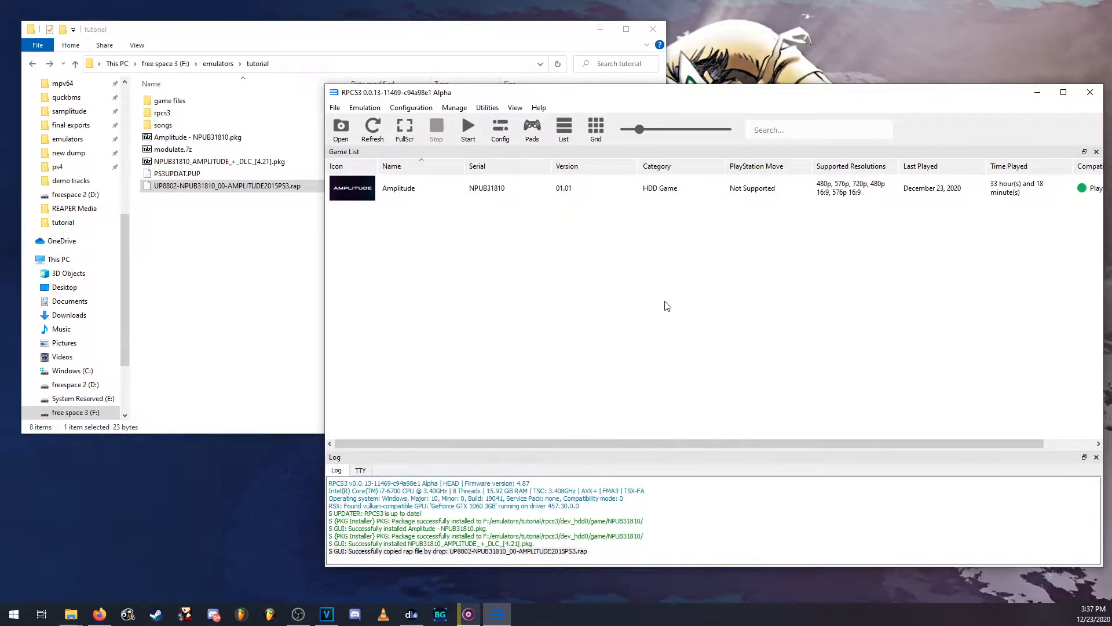
Step: Boot Amplitude from the RPCS3 game list to reach the Harmonix intro
left_click(398, 187)
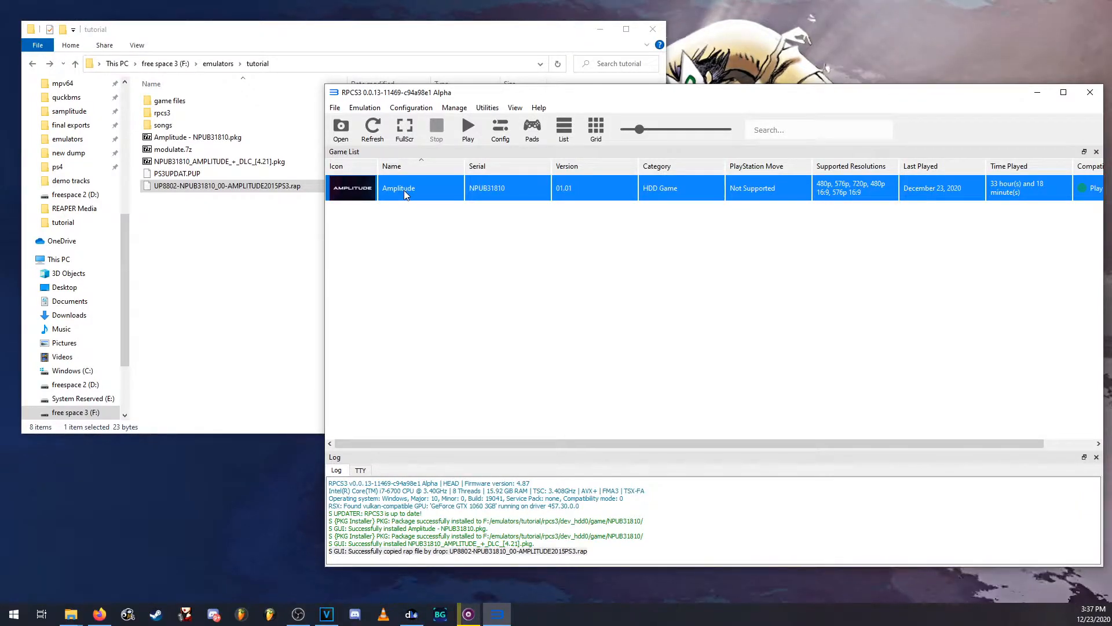
left_click(468, 130)
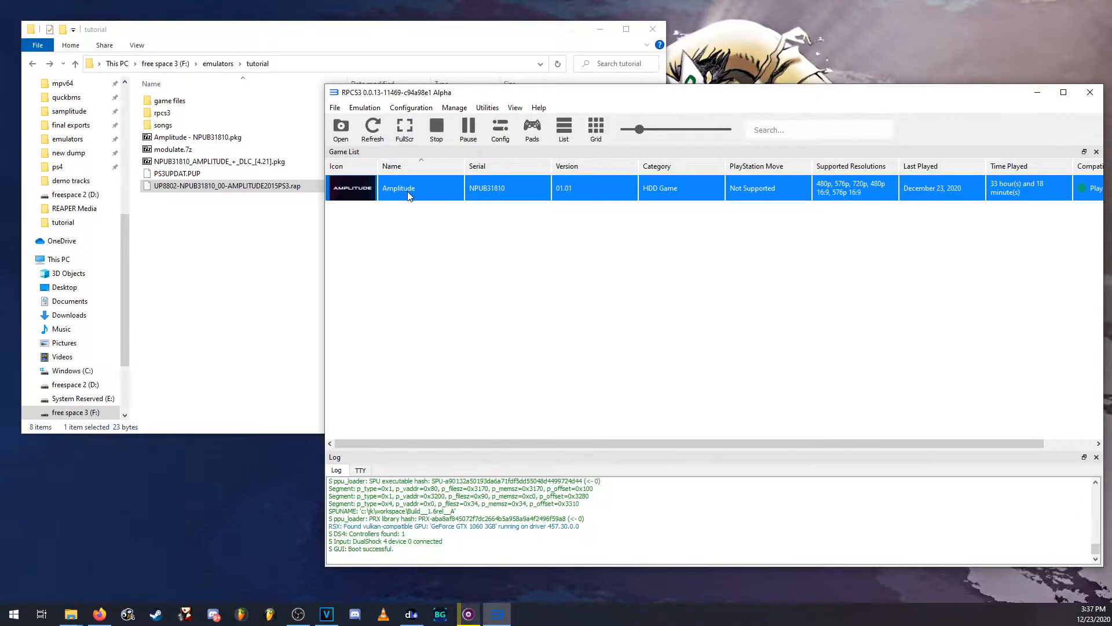
double_click(397, 187)
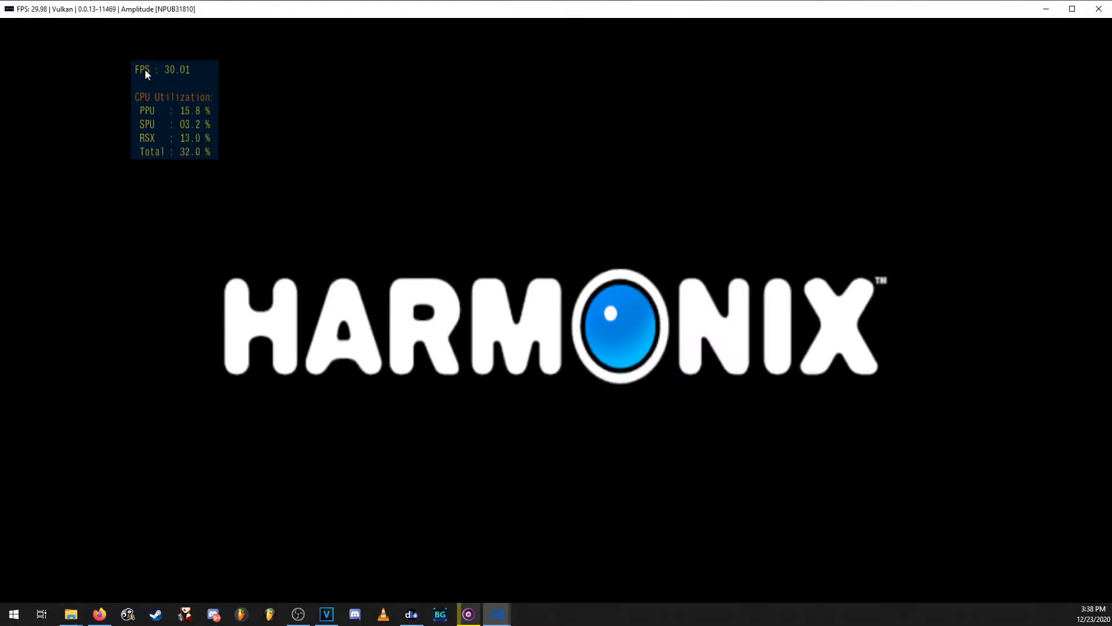
mouse_move(435, 161)
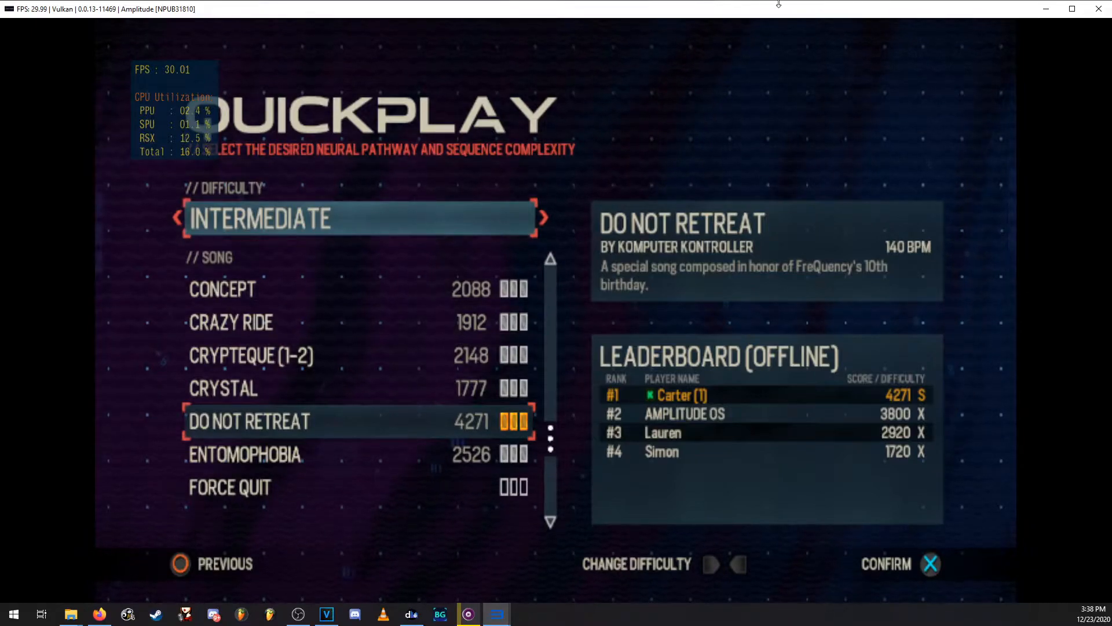
mouse_move(526, 193)
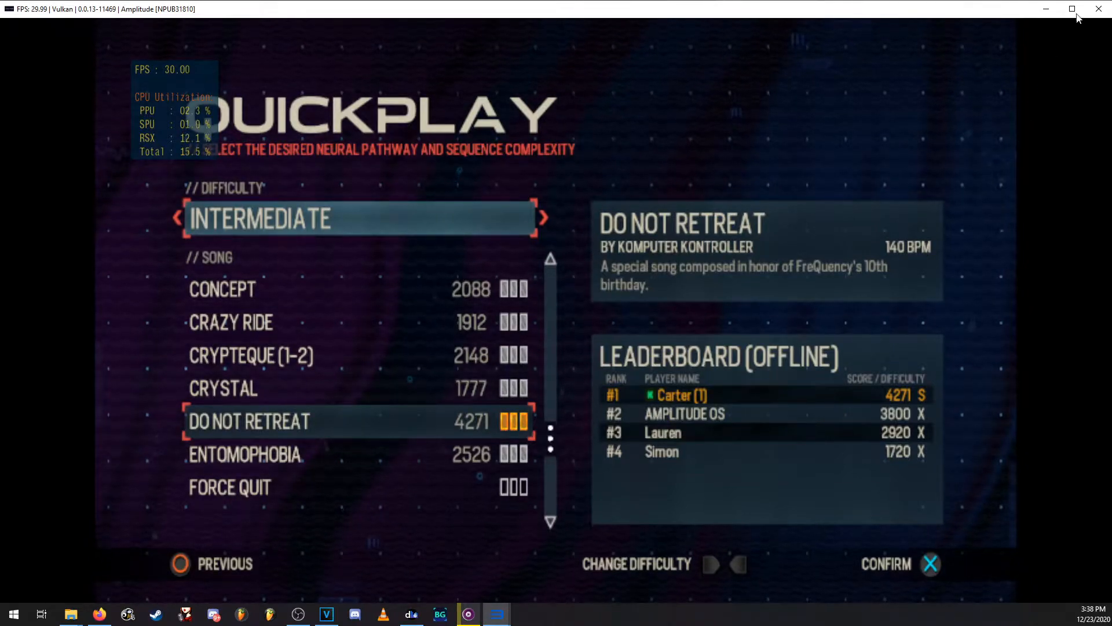
Step: Quit Amplitude, then open its install folder and enter USRDIR
left_click(1099, 9)
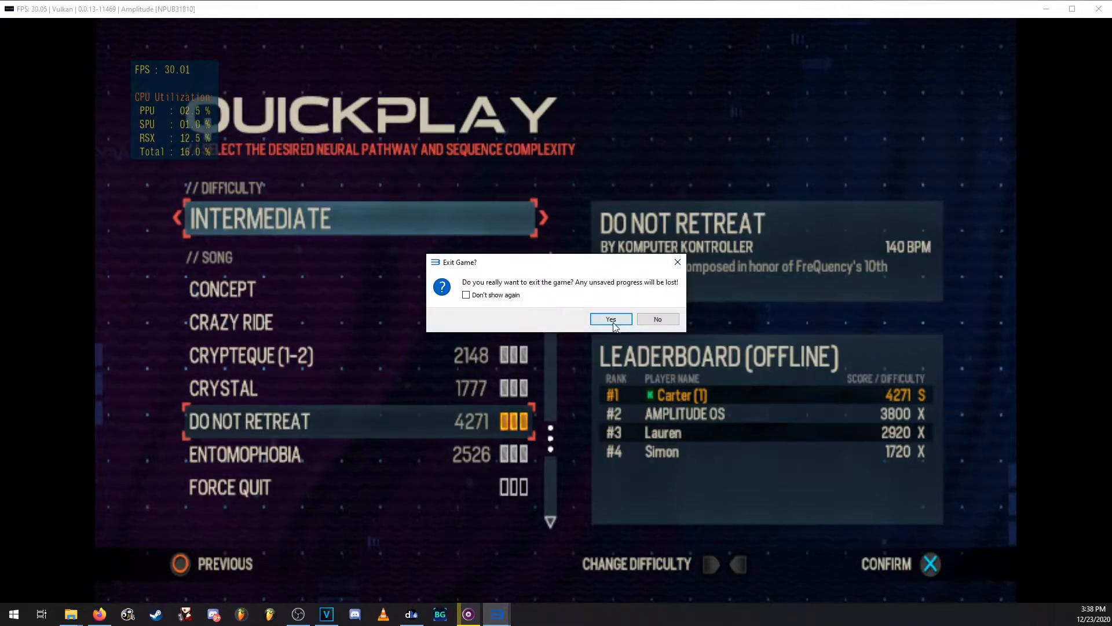
left_click(610, 319)
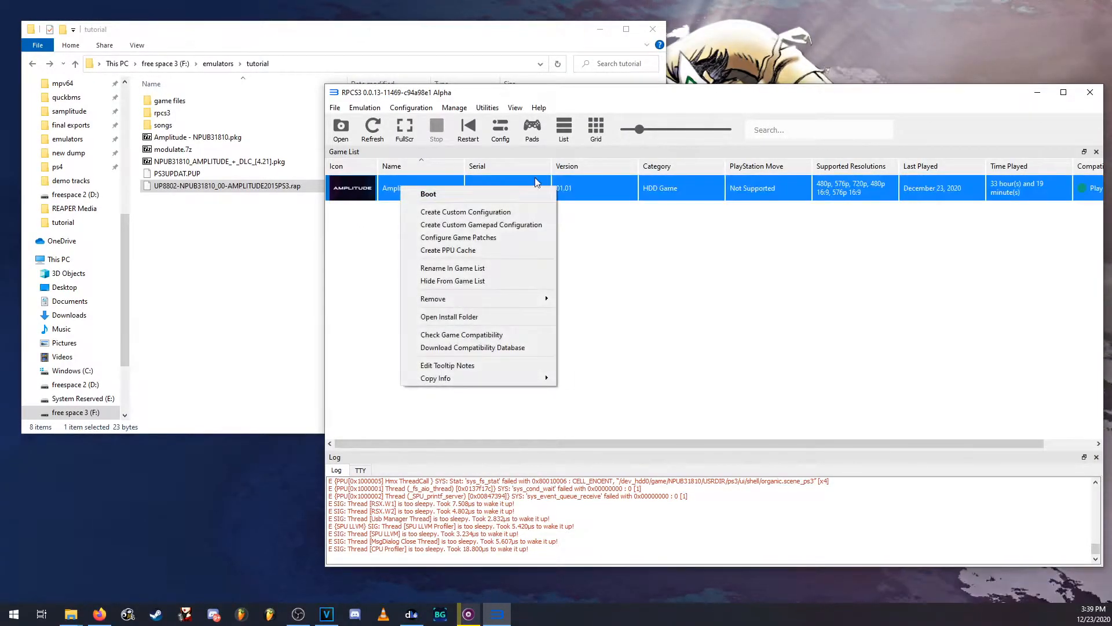
left_click(449, 317)
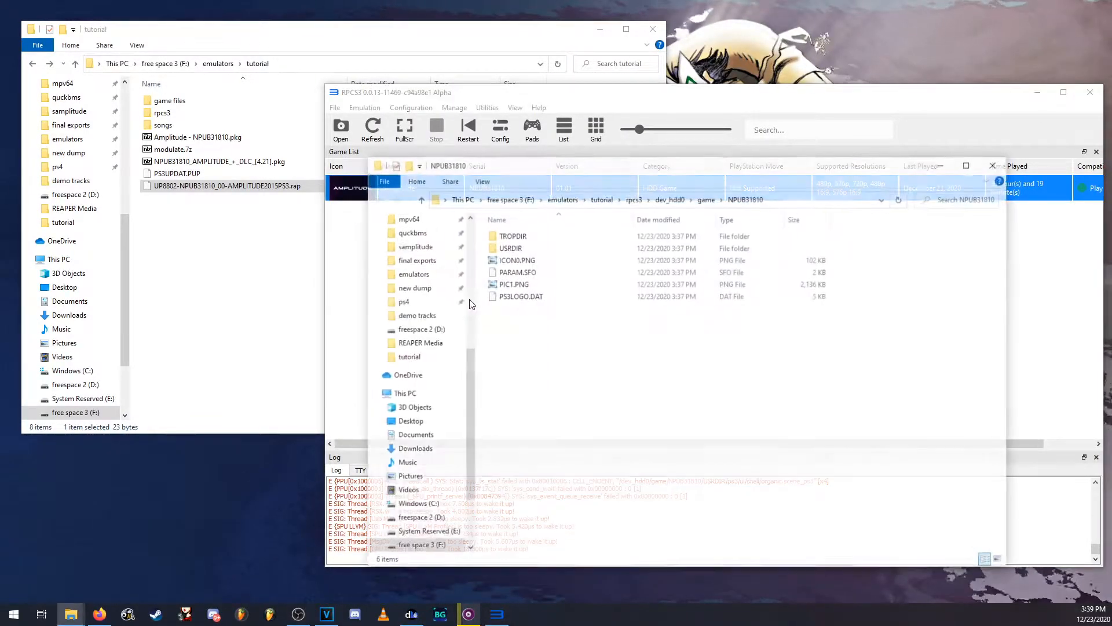
left_click(508, 247)
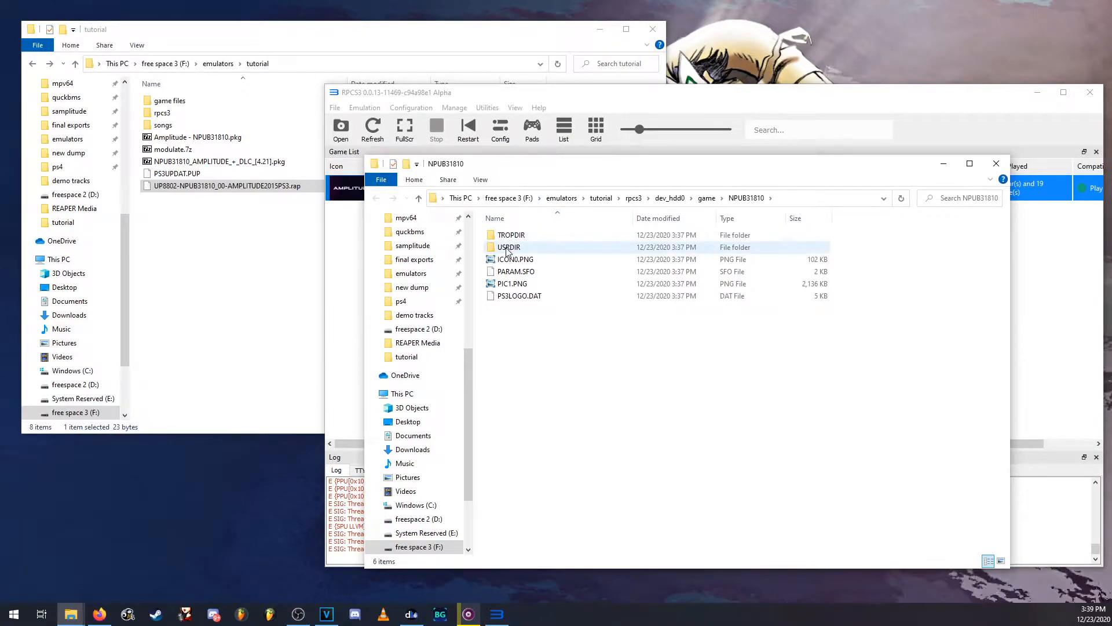
double_click(508, 247)
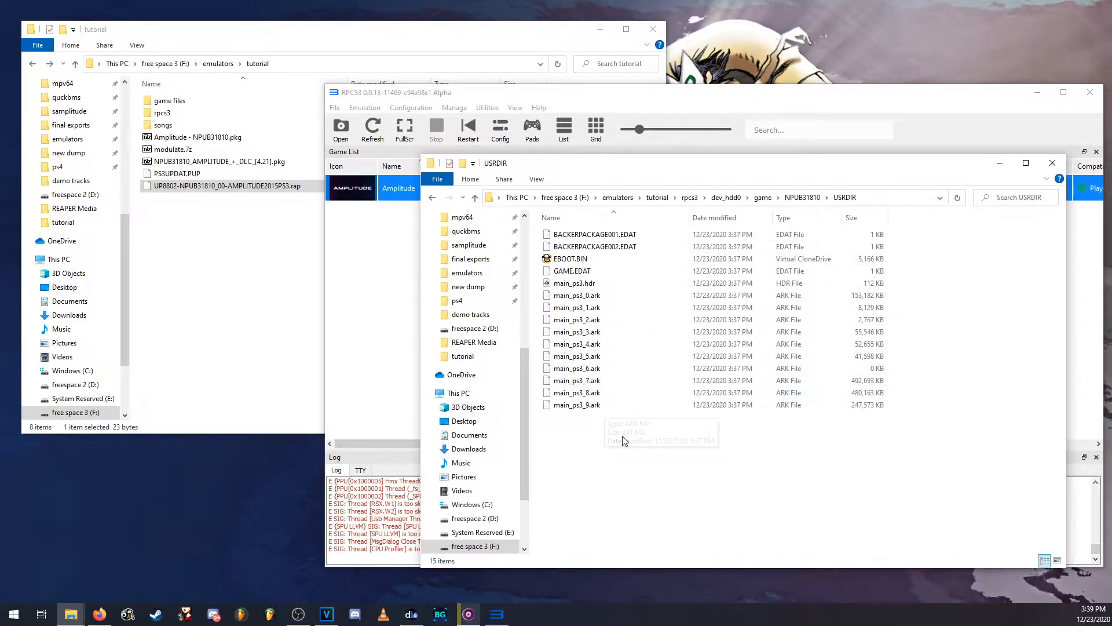
Step: Copy main_ps3.hdr through main_ps3_9.ark into tutorial\game files
left_click(575, 283)
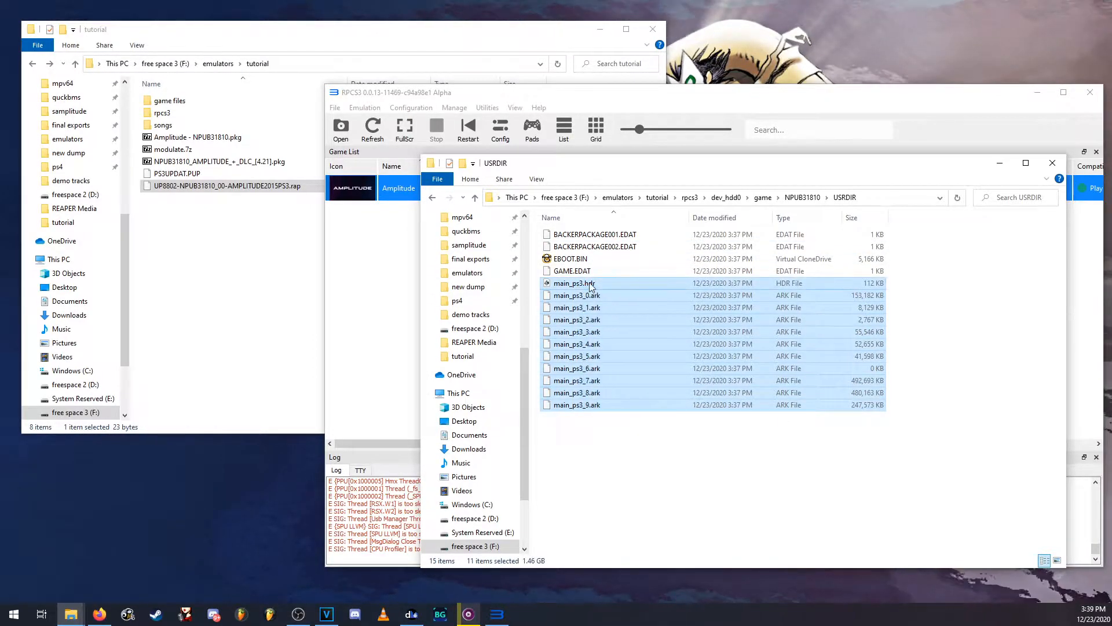
right_click(576, 295)
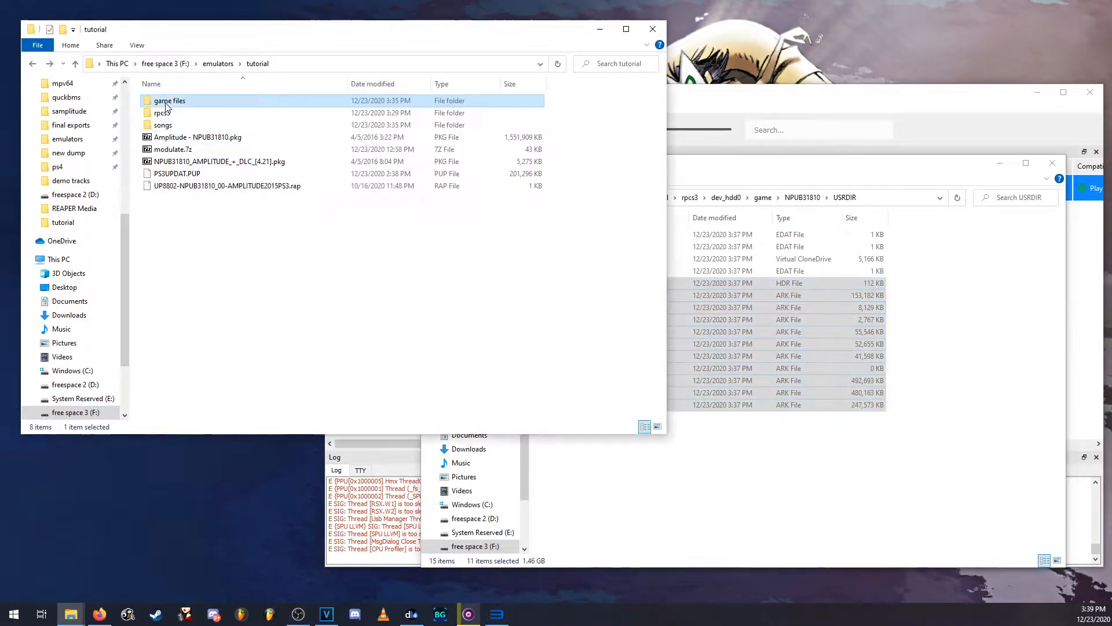
double_click(169, 101)
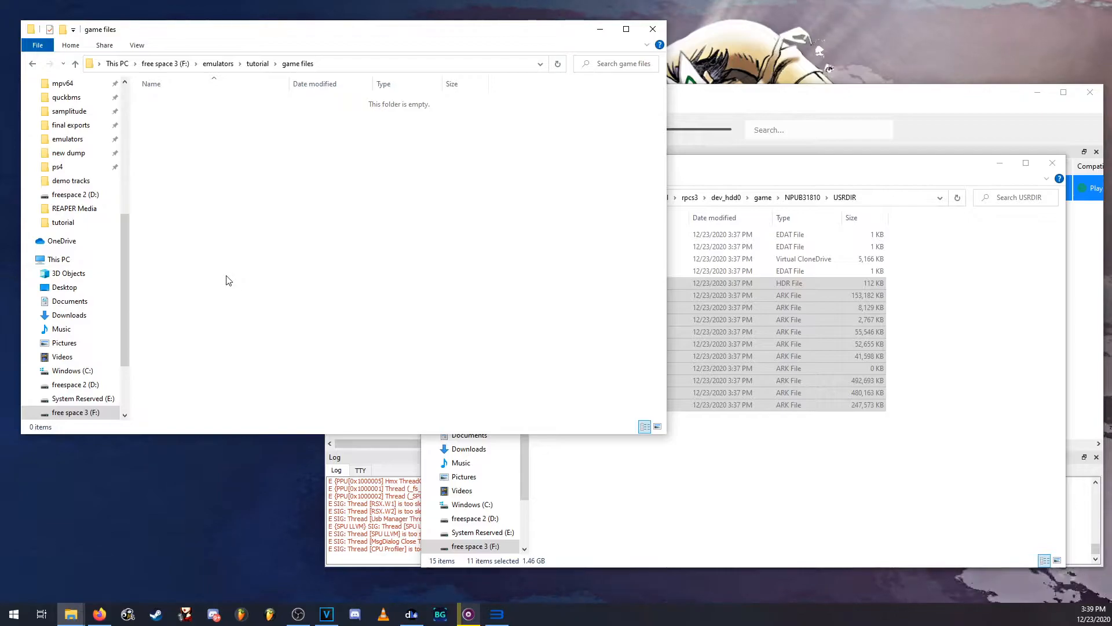
mouse_move(300, 116)
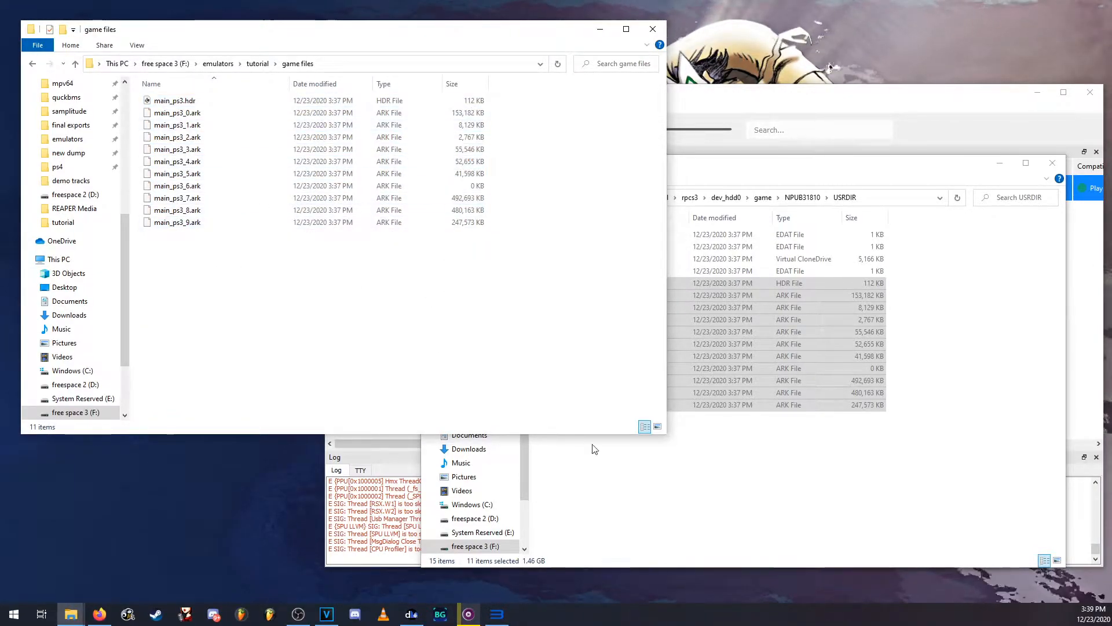
left_click(177, 137)
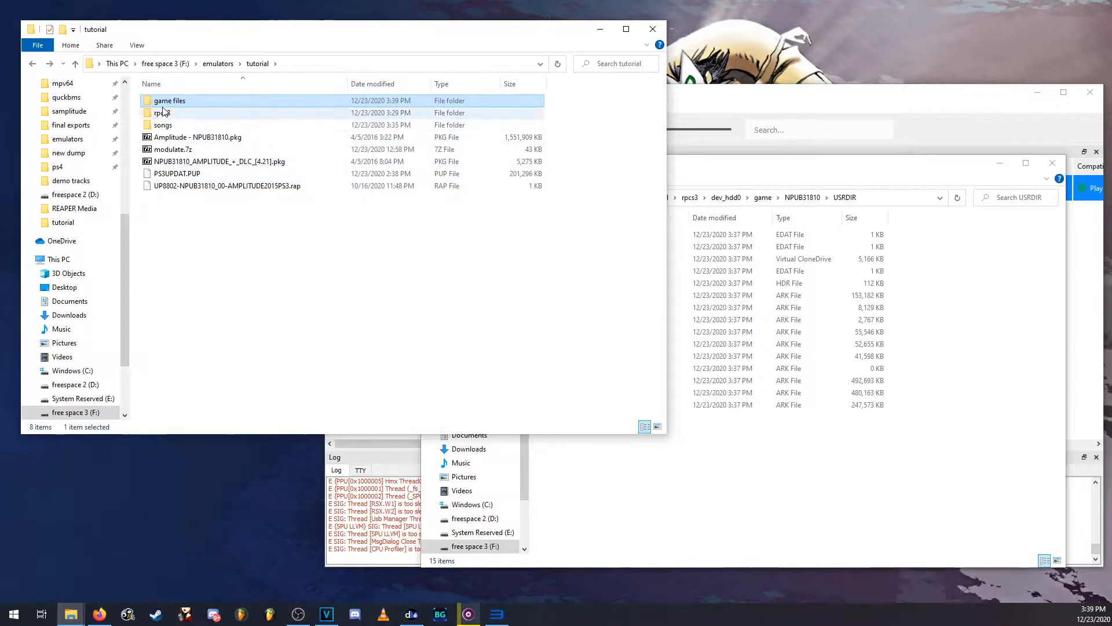
Step: Extract Modulate.exe, repack.bat, unpack.bat and amp_new_music.txt from modulate.7z into game files
left_click(173, 149)
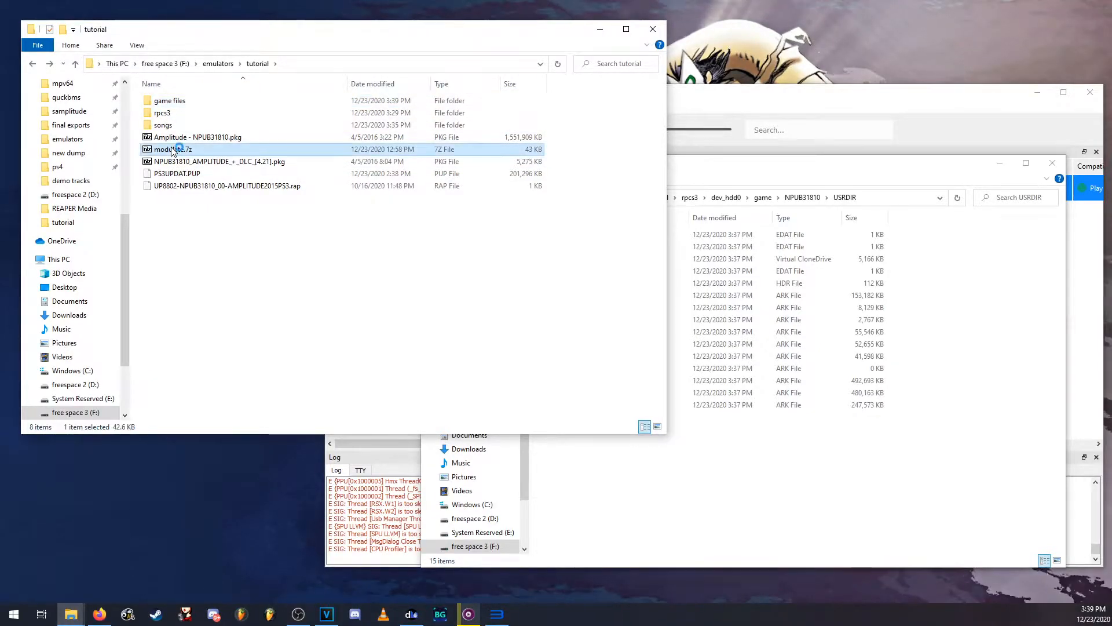
double_click(171, 149)
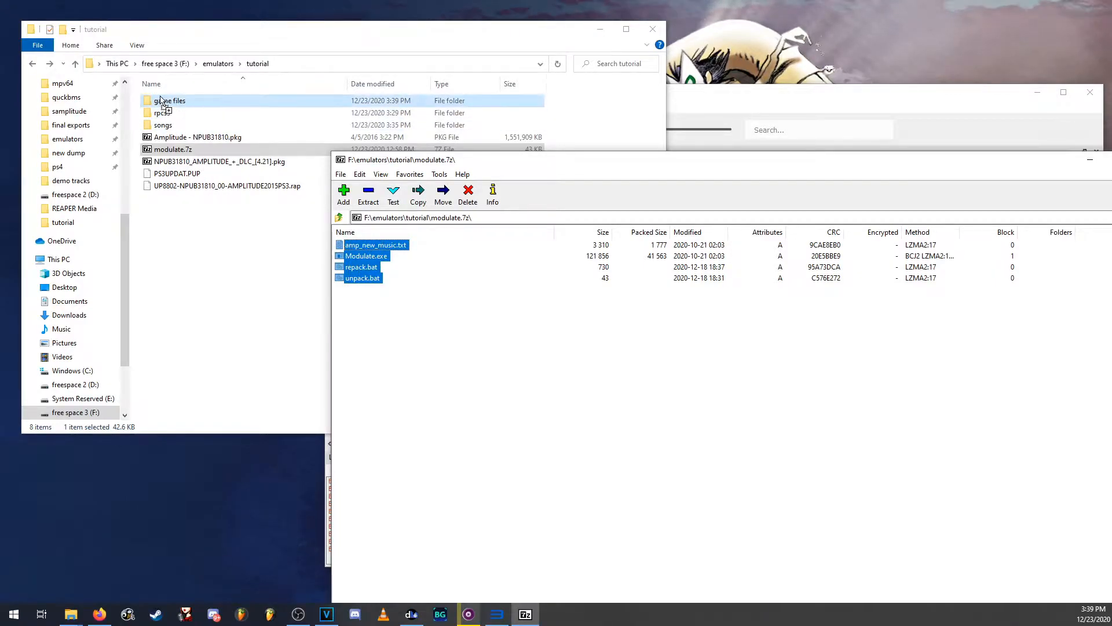
left_click(170, 148)
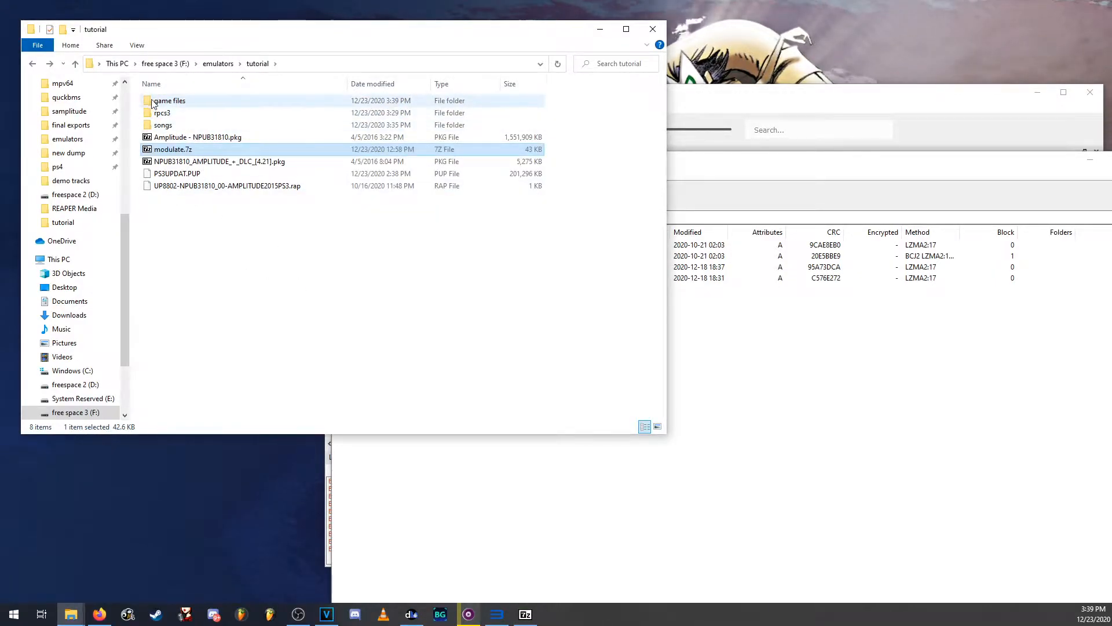
double_click(169, 100)
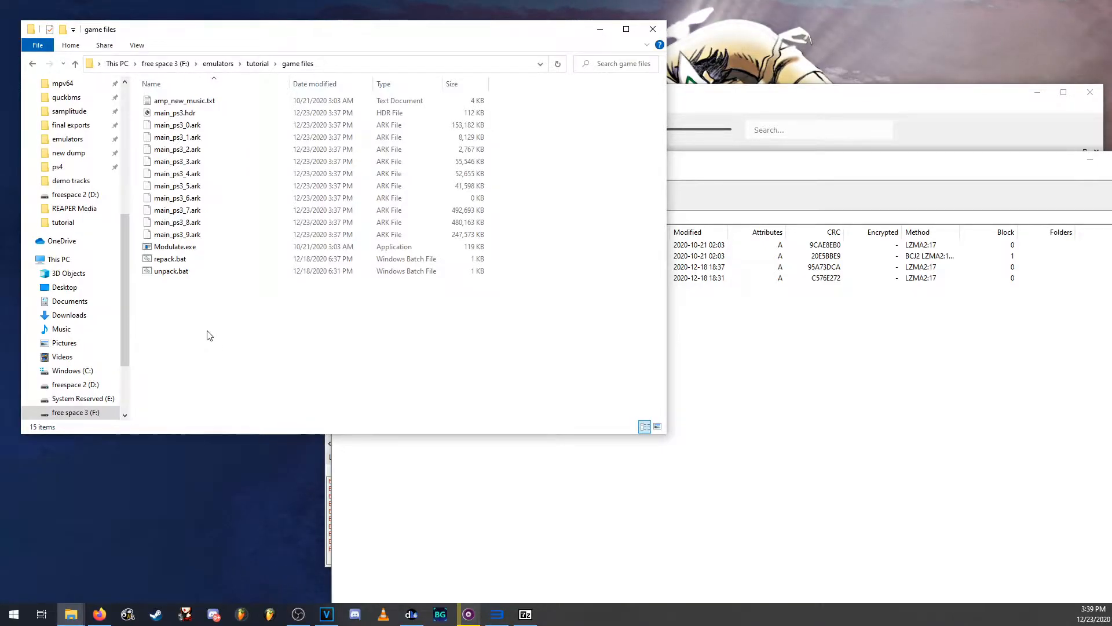
mouse_move(254, 297)
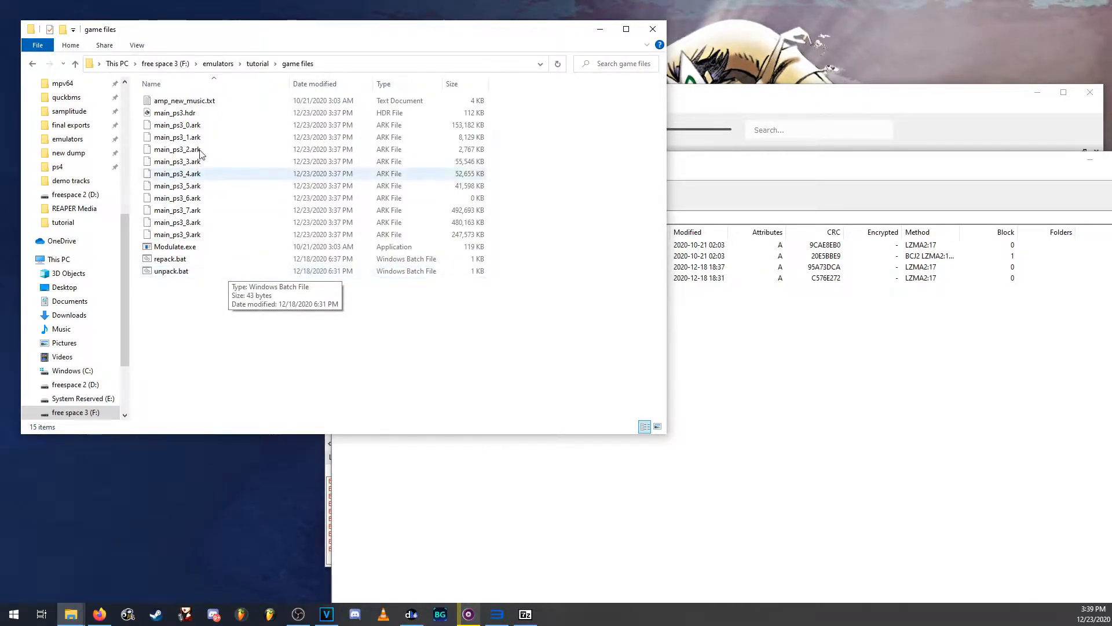
left_click(177, 222)
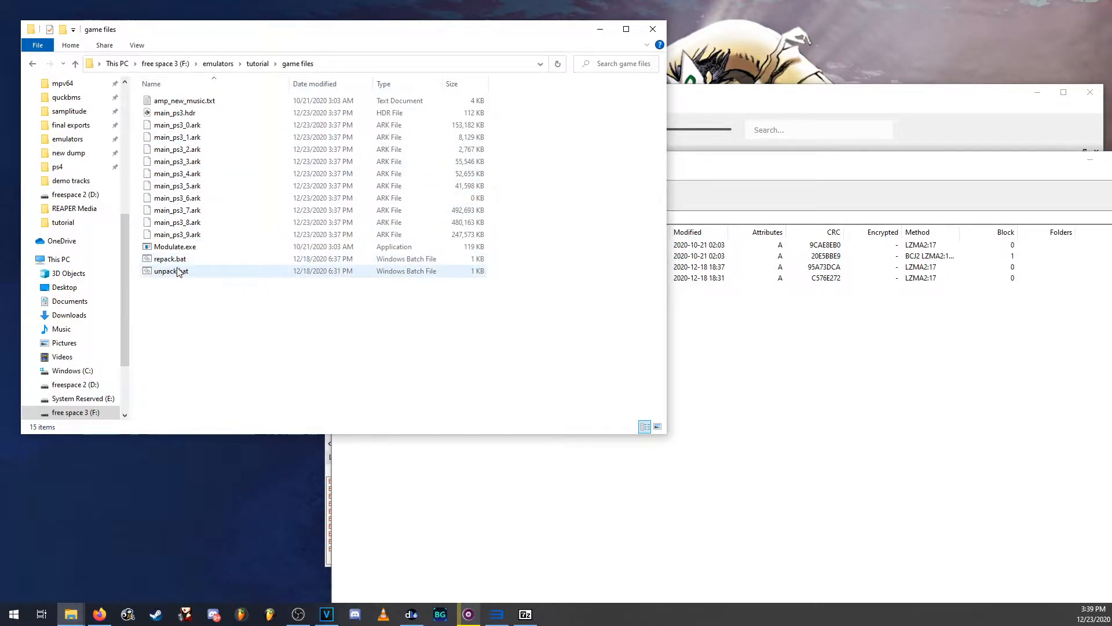
Step: Run unpack.bat to unpack the ARK archives into a new output folder
left_click(171, 271)
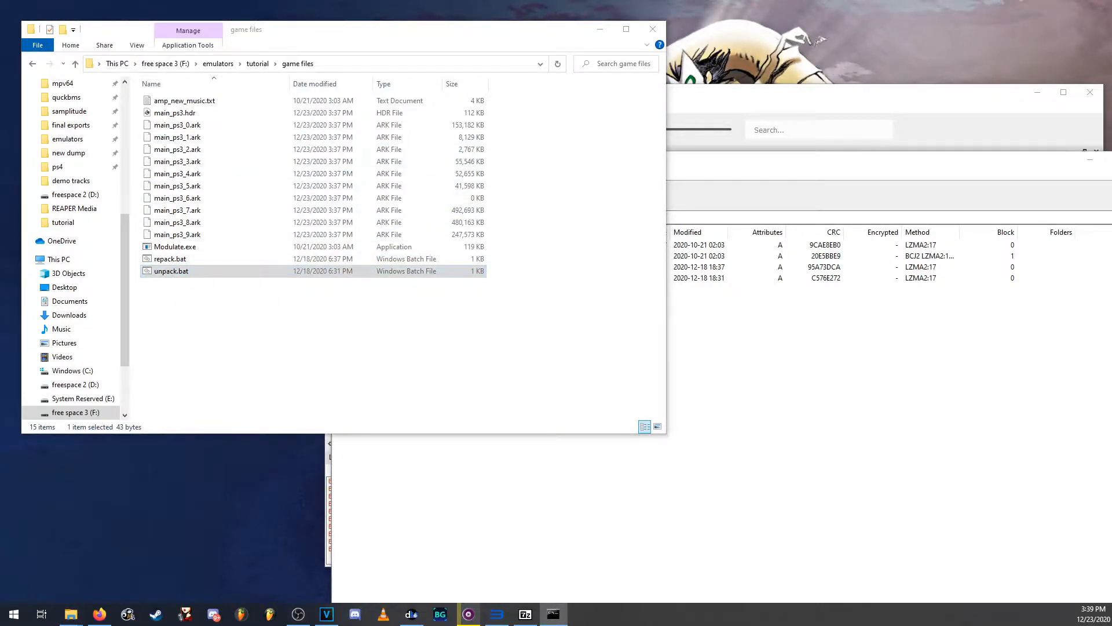
double_click(171, 270)
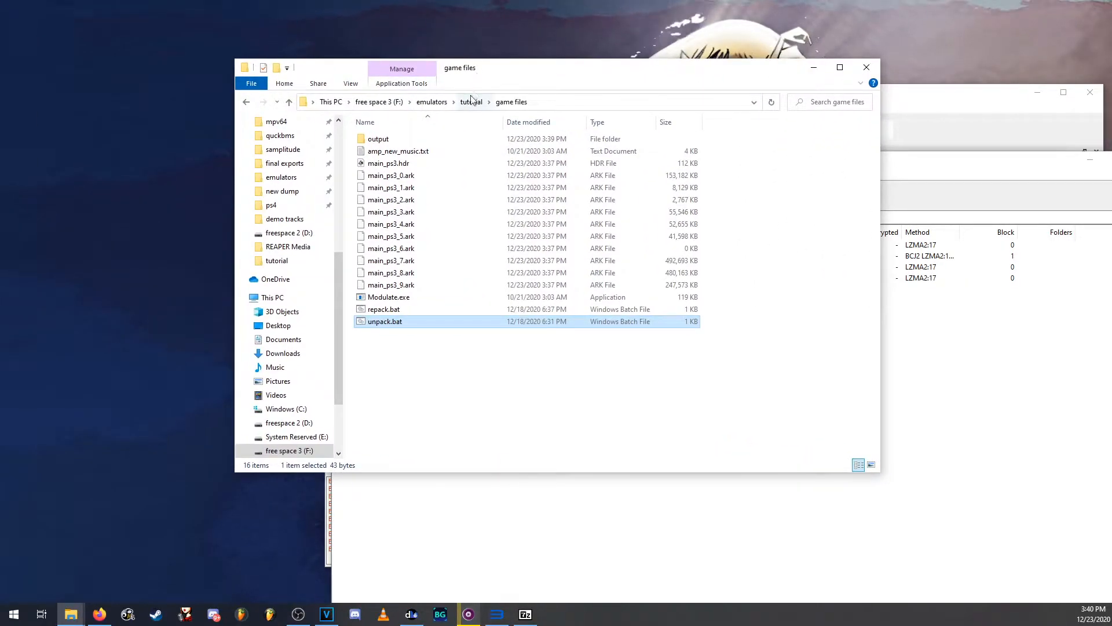
Step: Copy the custom song folders into output\ps3\songs
double_click(378, 138)
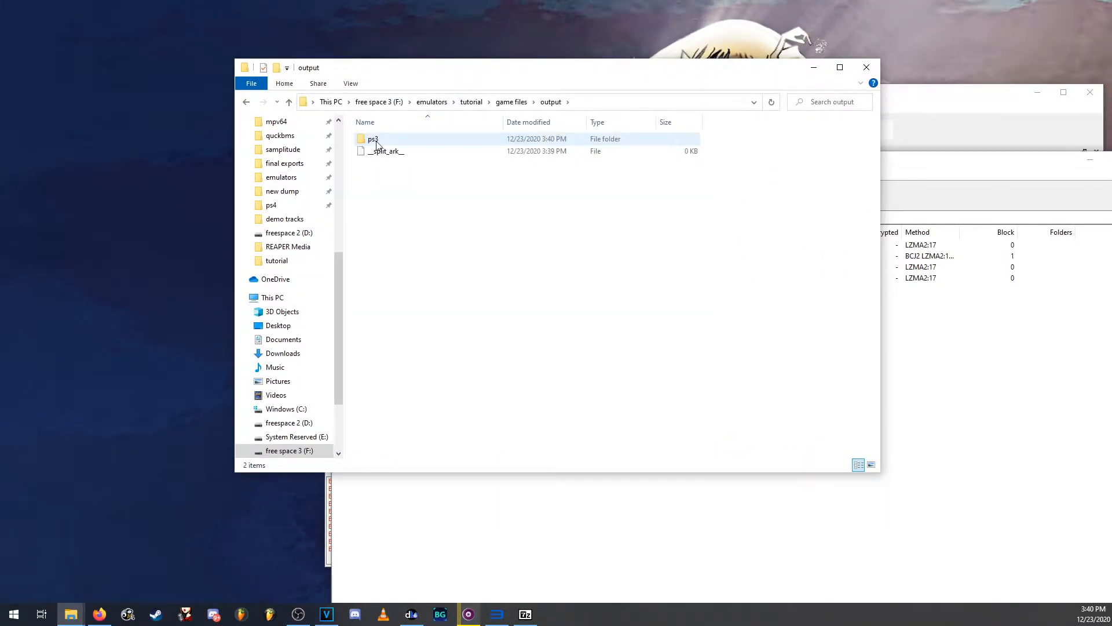
double_click(372, 138)
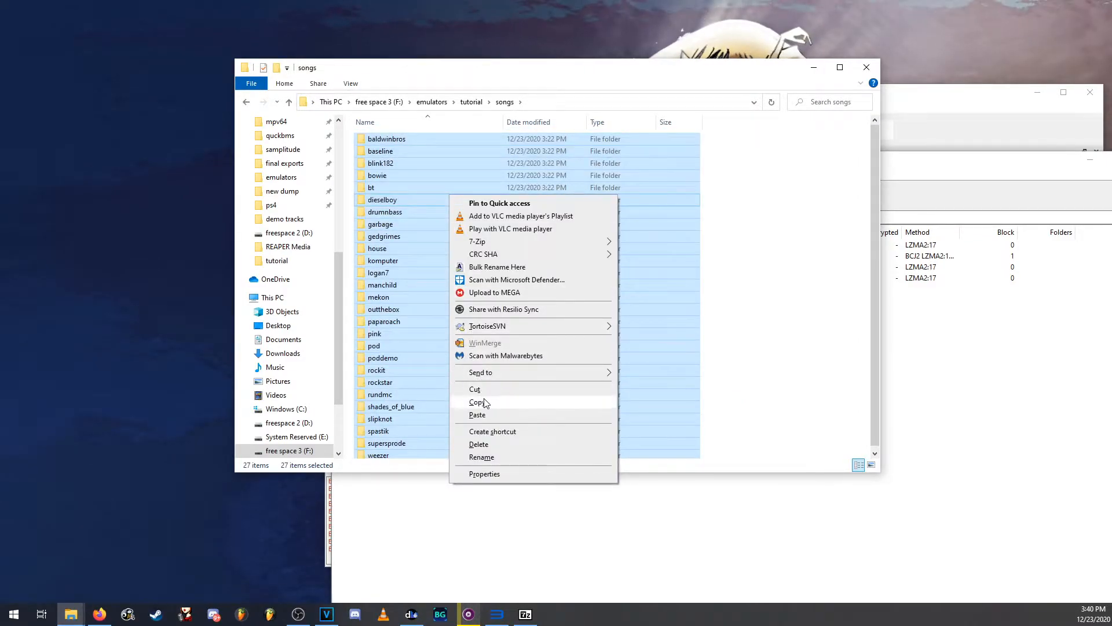
left_click(471, 101)
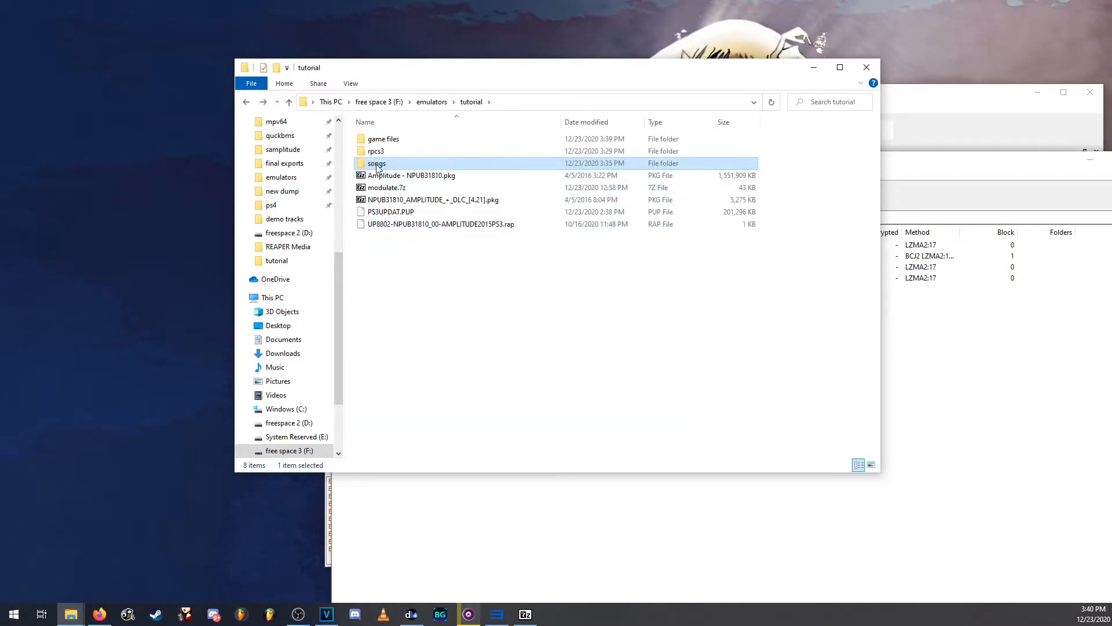
double_click(383, 139)
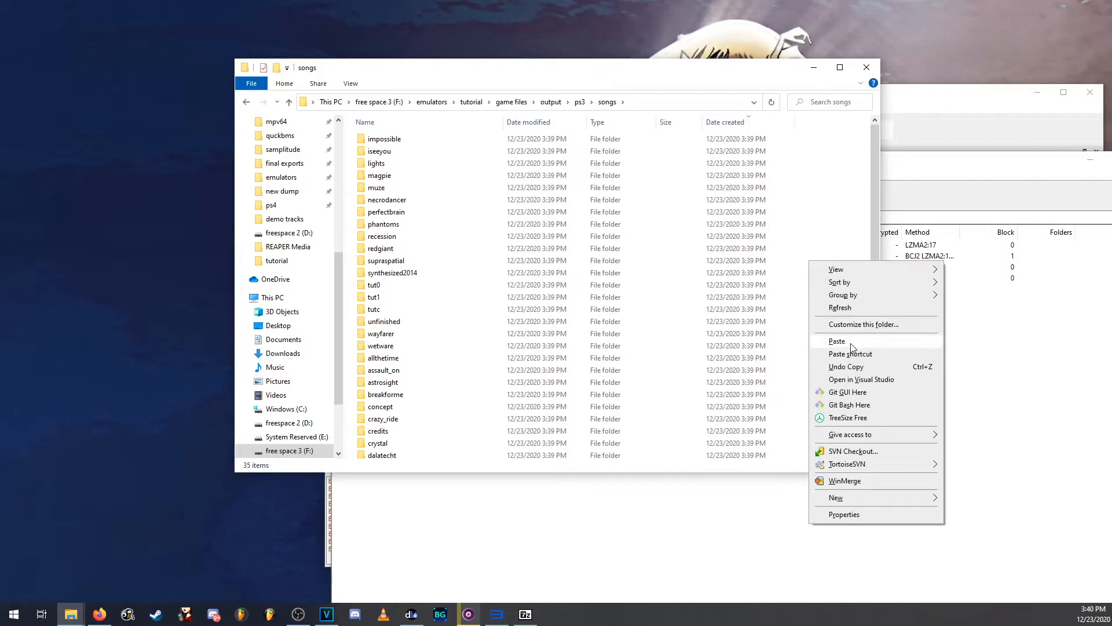
left_click(837, 341)
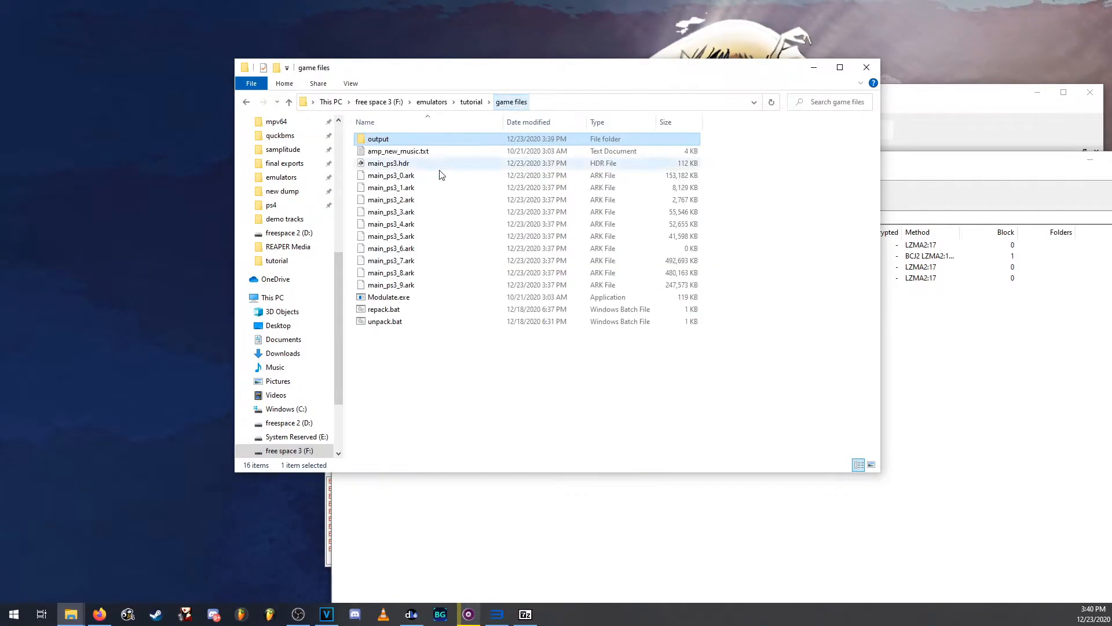
Step: Edit repack.bat in Notepad++, replacing the pack destination with Amplitude's USRDIR install path
left_click(383, 308)
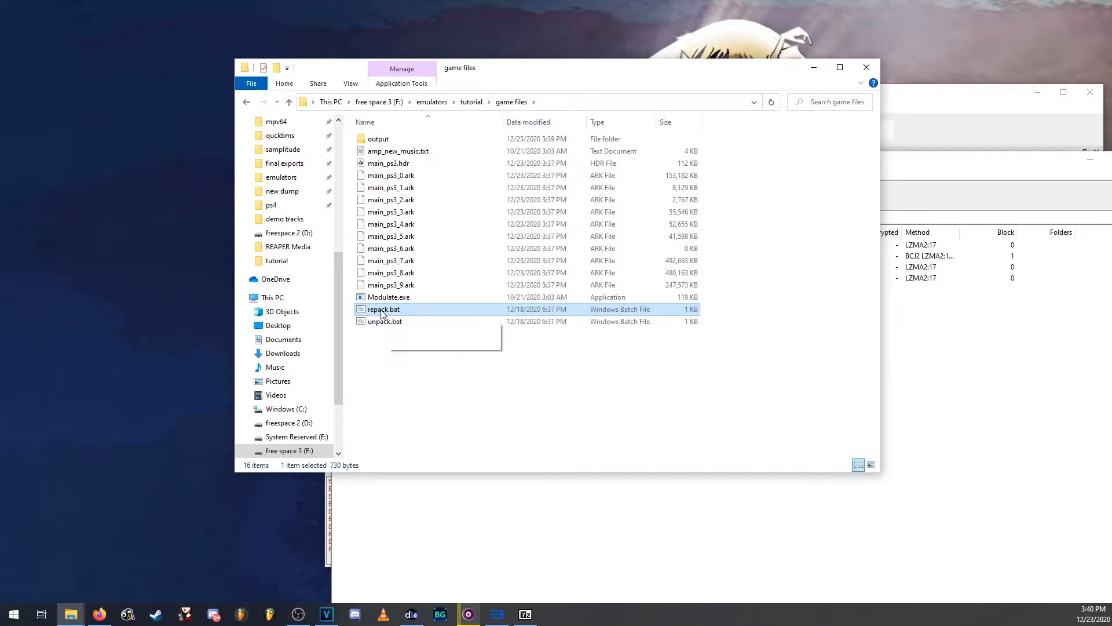
right_click(383, 308)
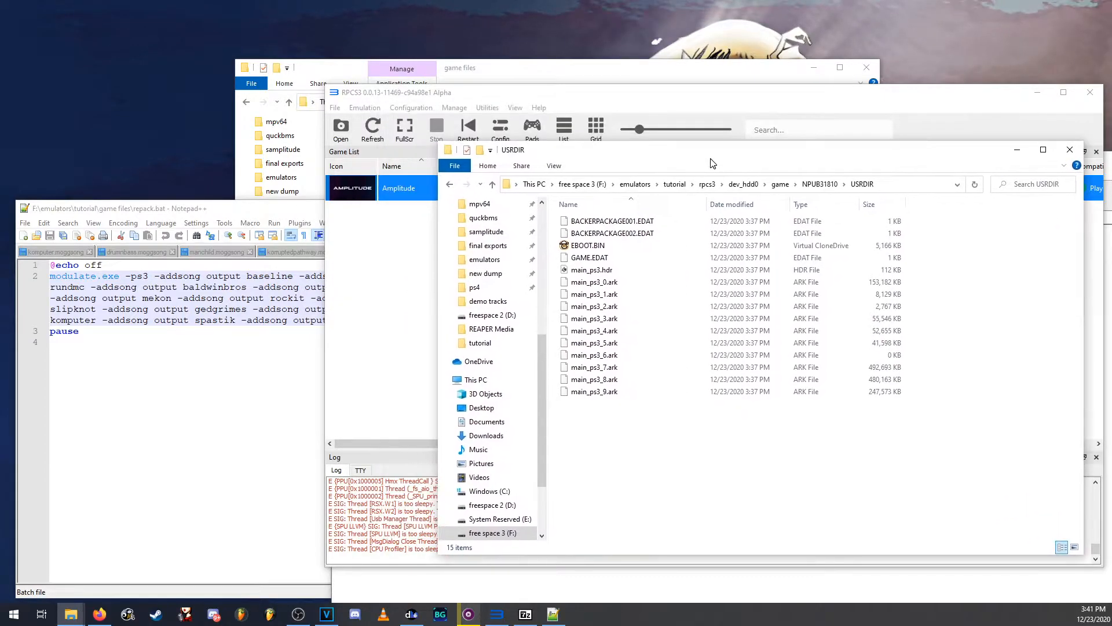
right_click(398, 188)
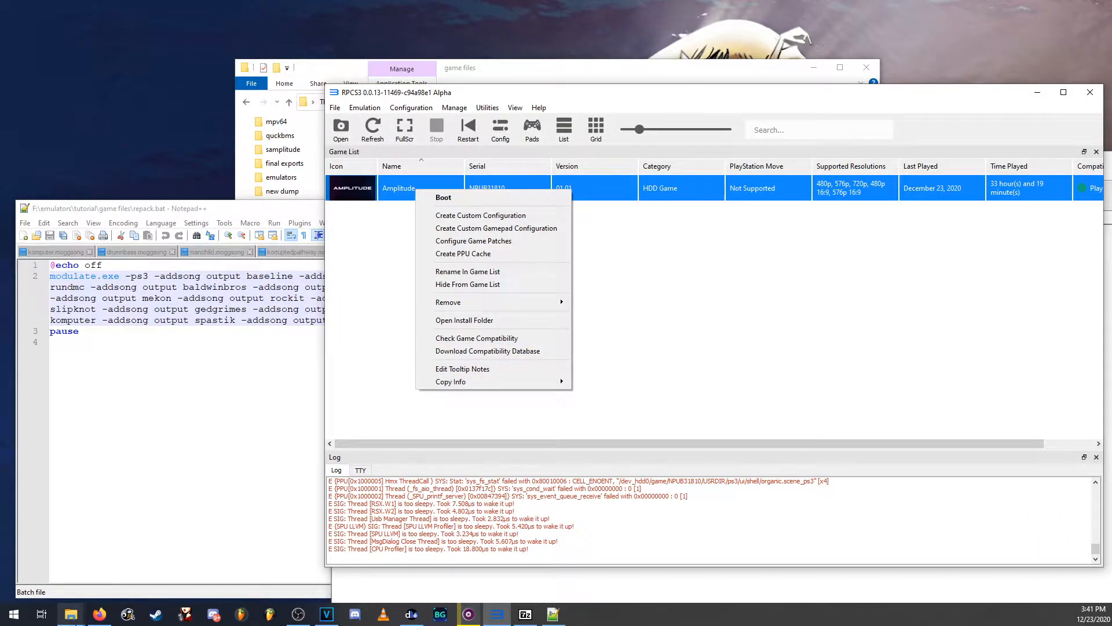
left_click(464, 320)
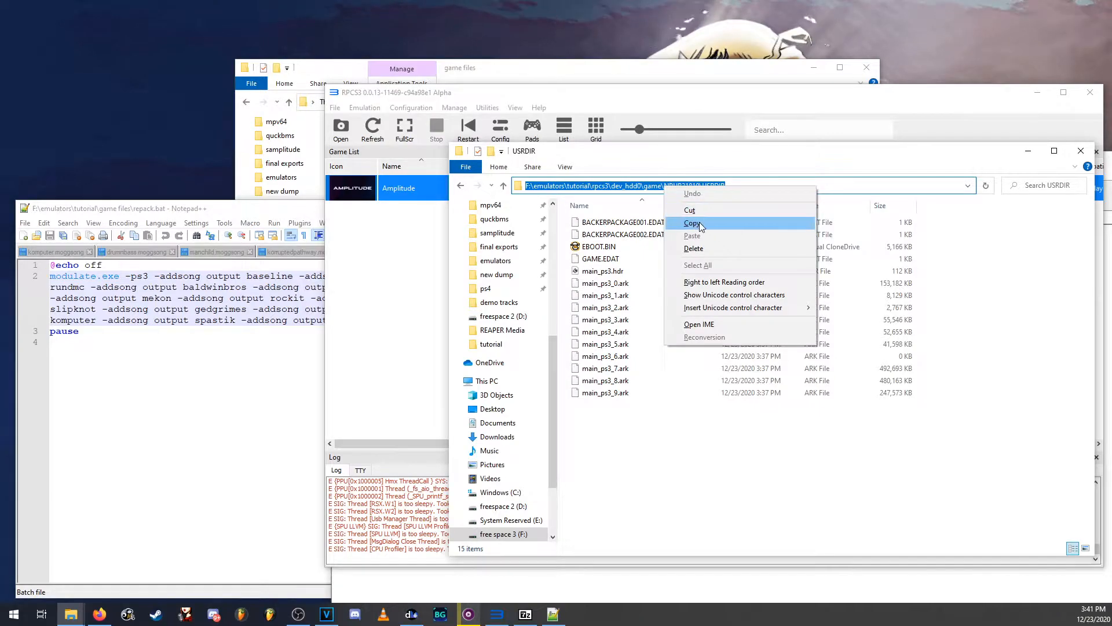
left_click(692, 223)
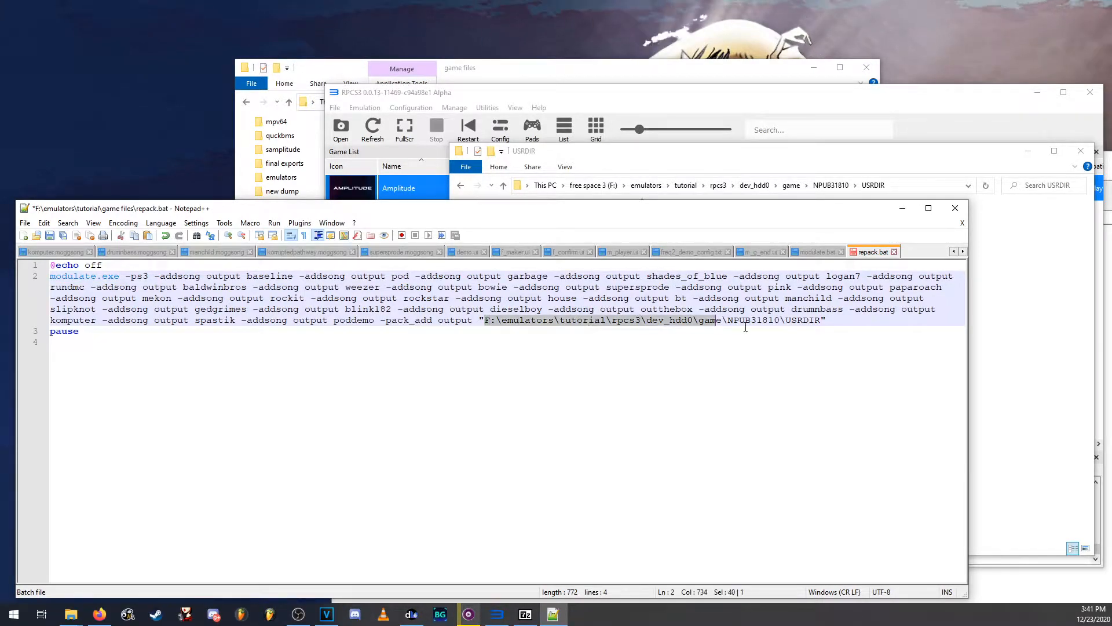
left_click_drag(722, 319, 825, 320)
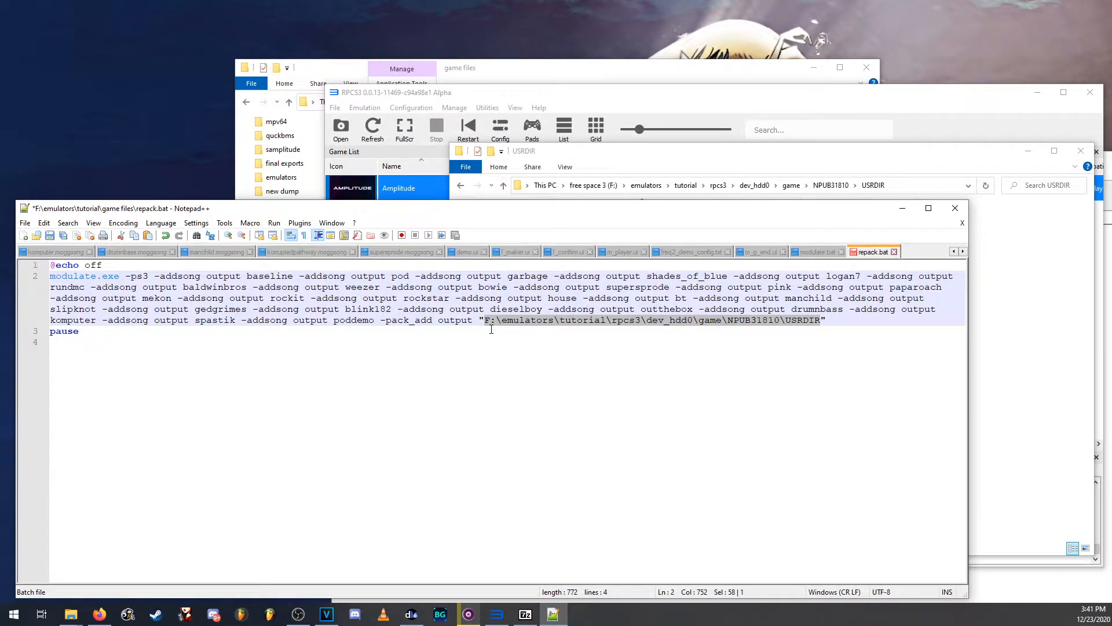
left_click(79, 330)
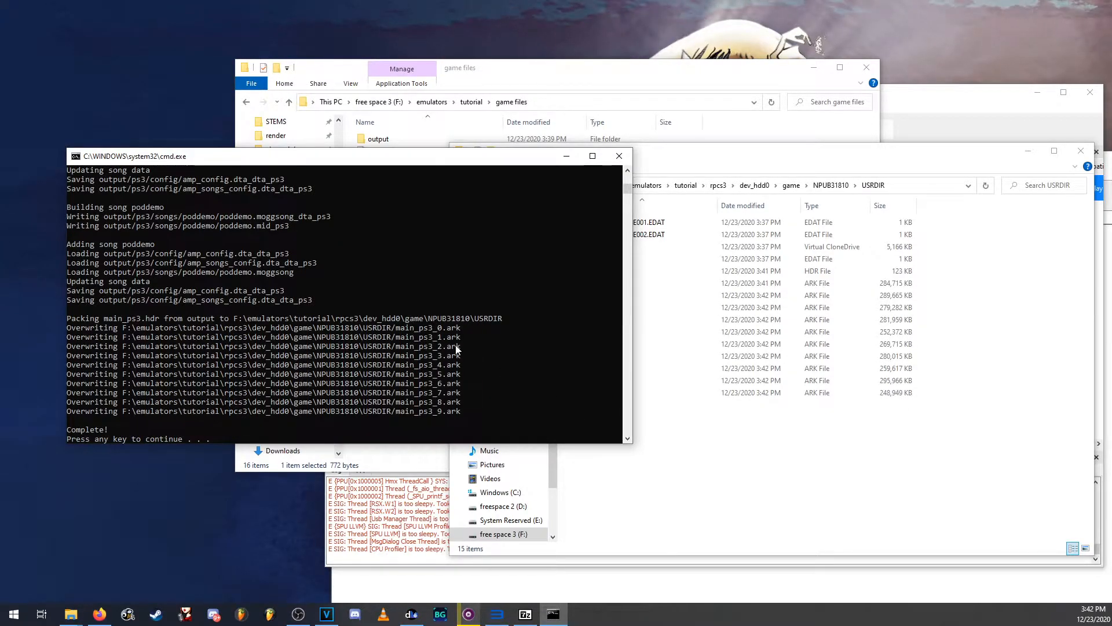
mouse_move(525, 293)
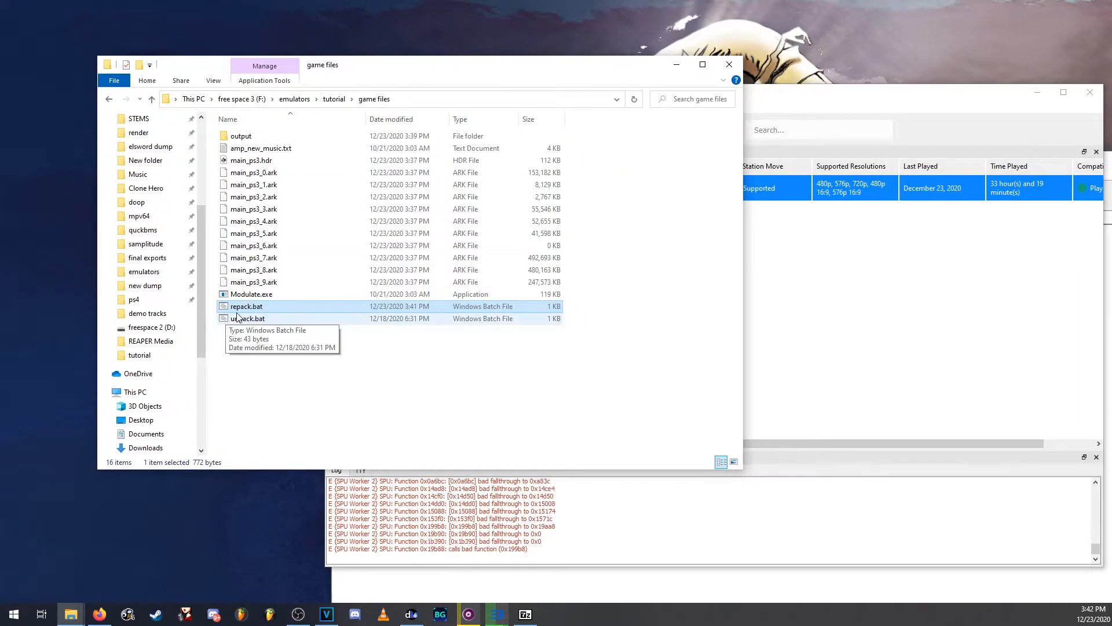
Step: Open repack.bat in Notepad++ and demonstrate deleting the '-addsong output gedgrimes' entry
right_click(247, 306)
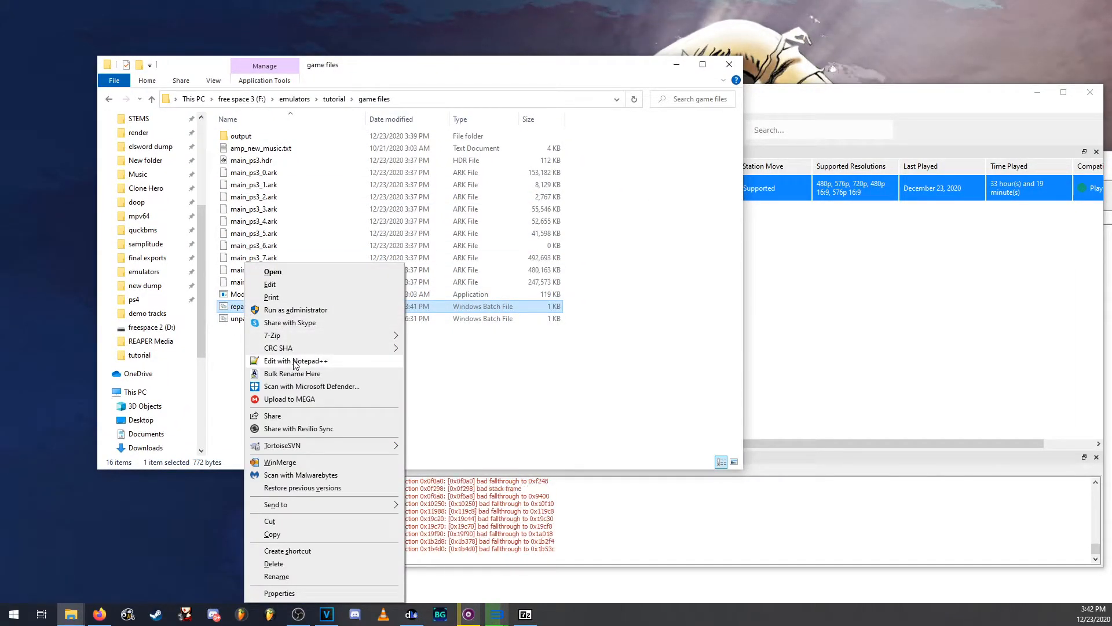
left_click(296, 360)
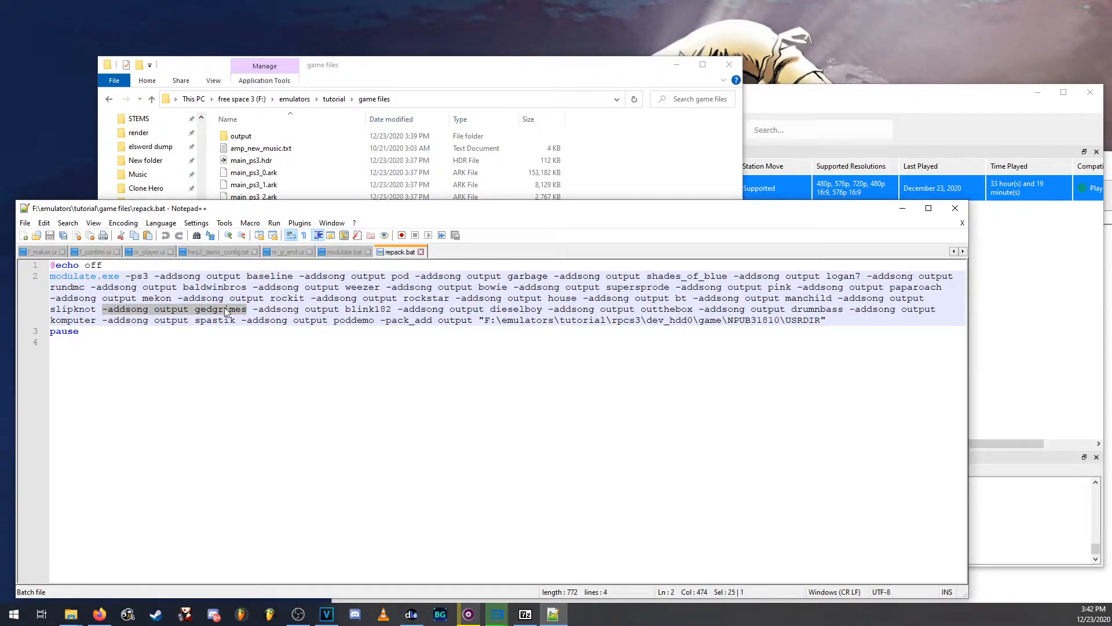
key("Delete")
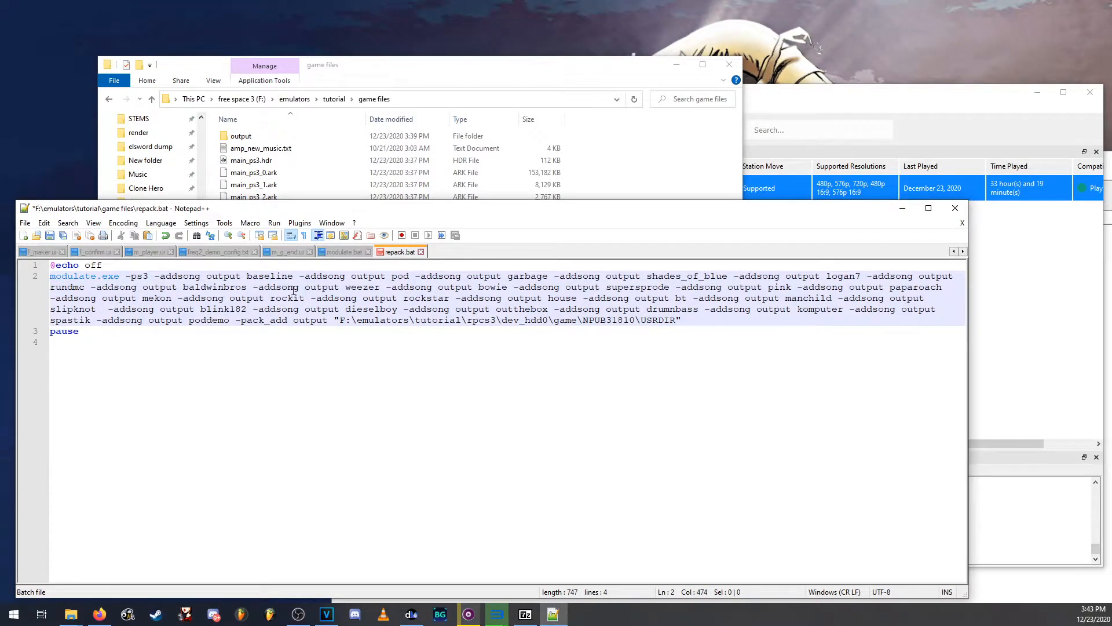
left_click_drag(175, 297, 306, 297)
type("-addsong output gedgrimes")
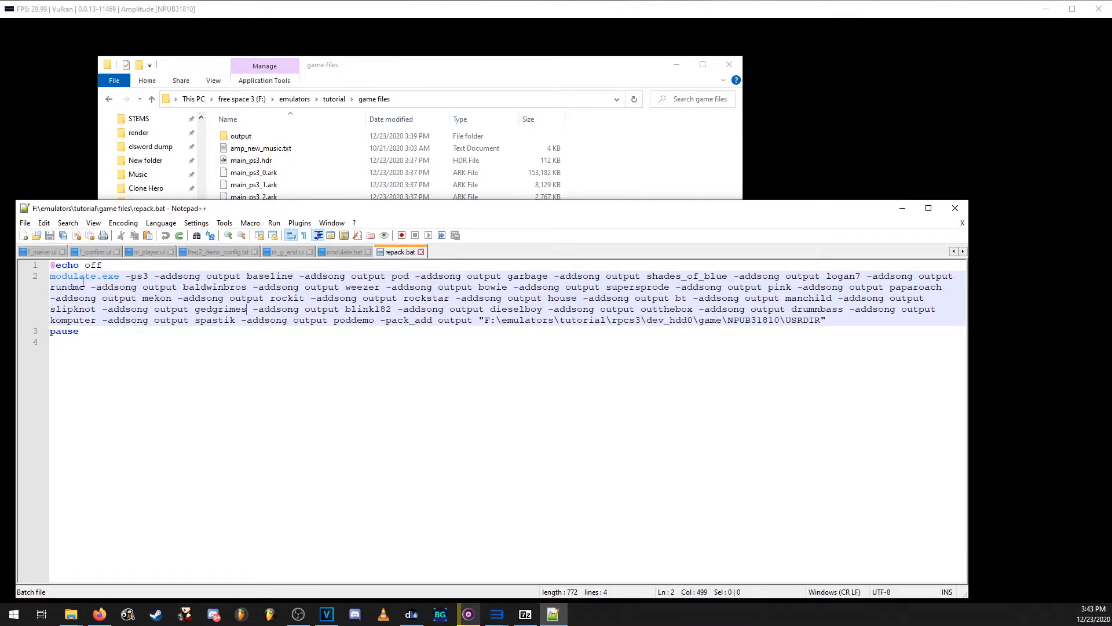
mouse_move(417, 329)
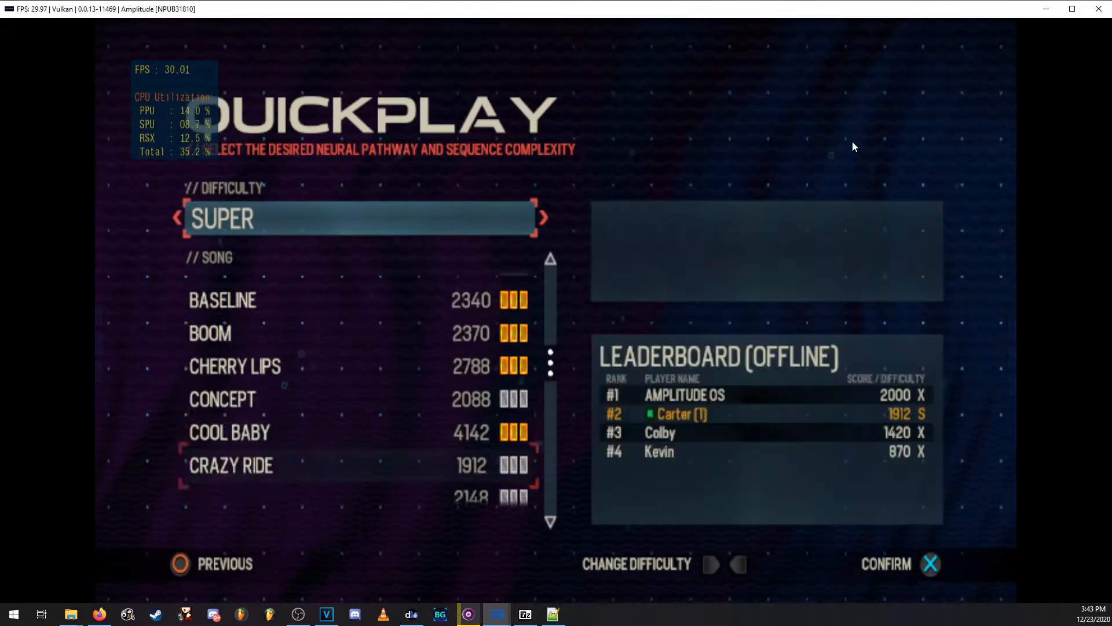
Step: Scroll through Amplitude's Quickplay song list to find the custom songs such as BASELINE
scroll("down", 3)
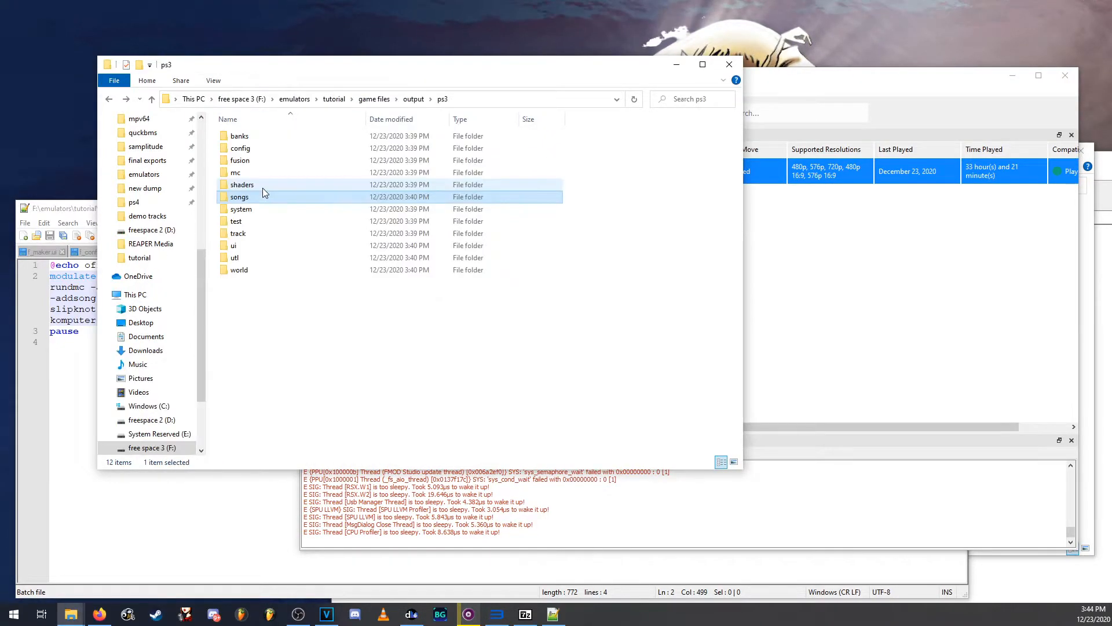
Step: Navigate from the tutorial folder into rpcs3\GuiConfigs and bring up CurrentSettings.ini's options
left_click(333, 98)
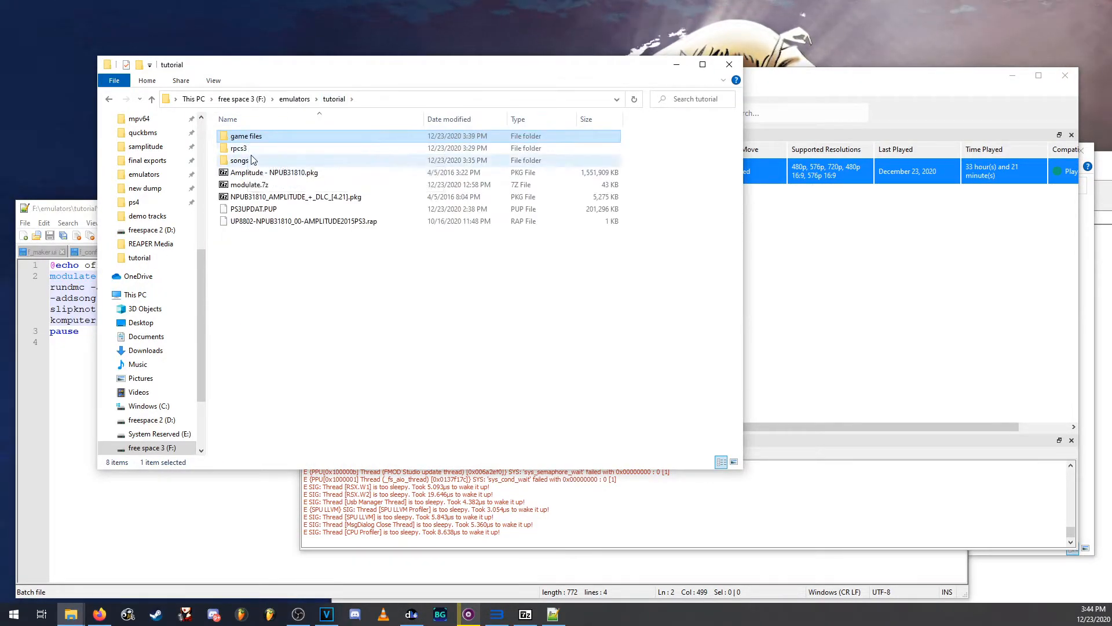
double_click(238, 148)
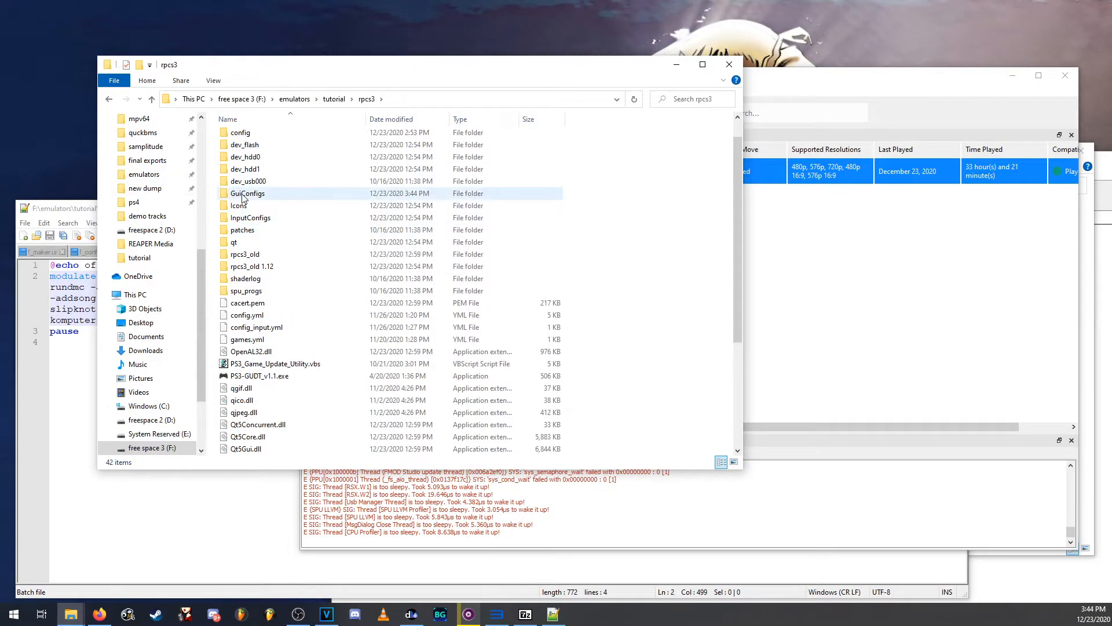
right_click(237, 160)
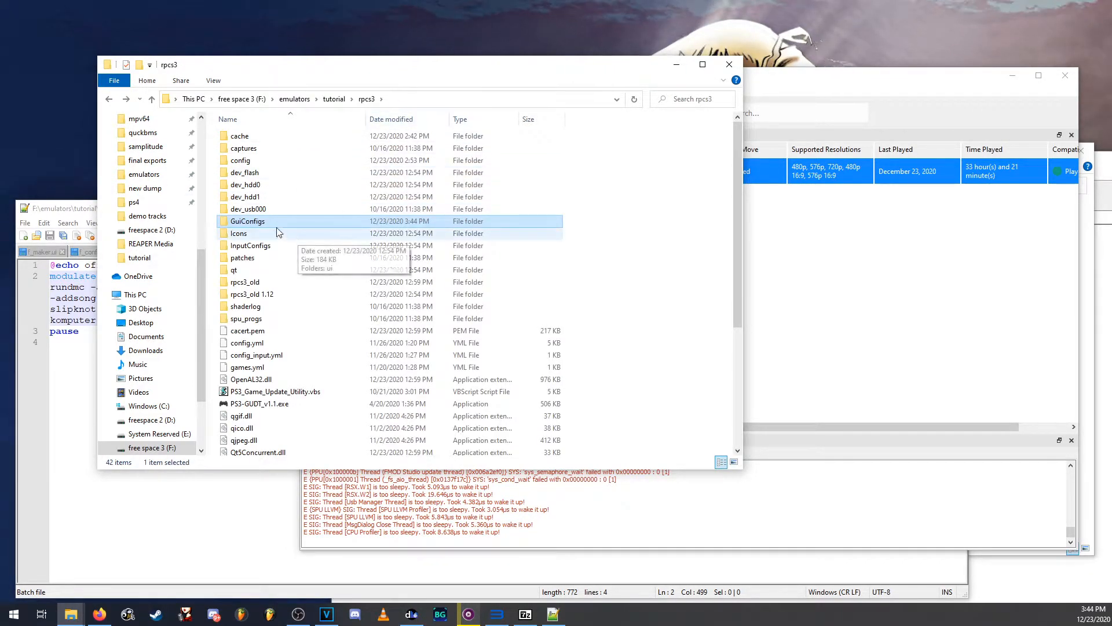
double_click(247, 221)
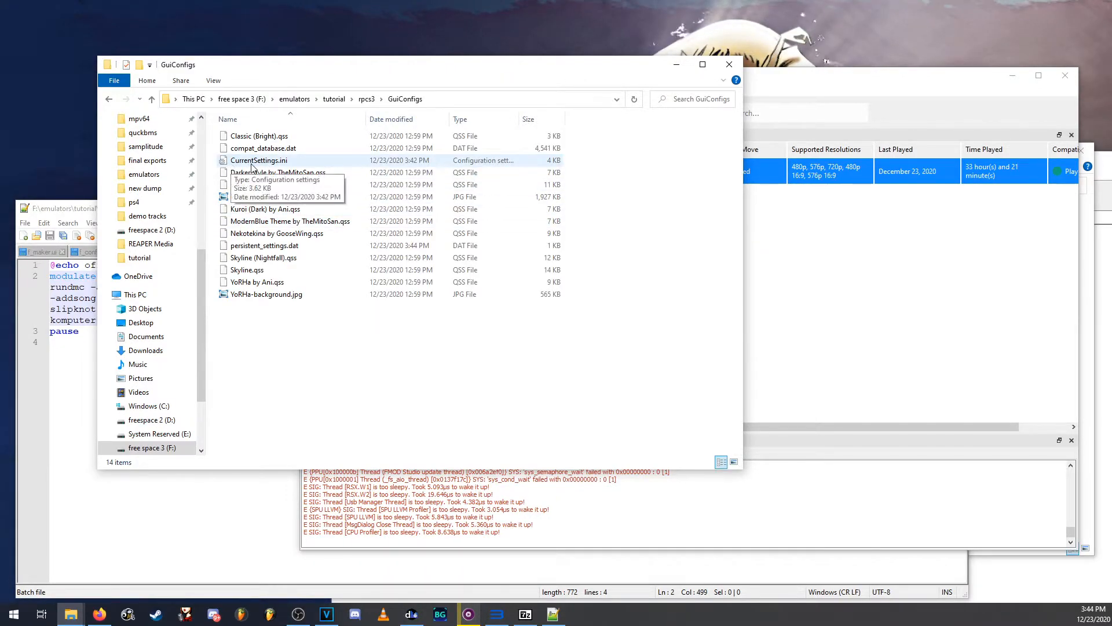
right_click(258, 160)
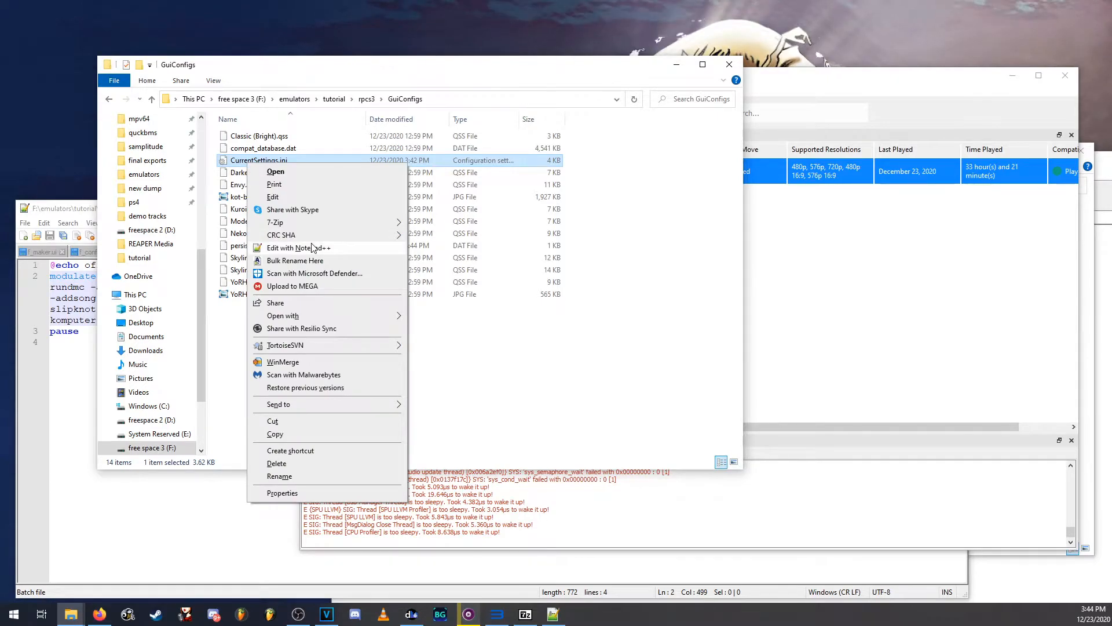
Step: Open CurrentSettings.ini in Notepad++ and select the showDebugTab value to set it true
left_click(299, 247)
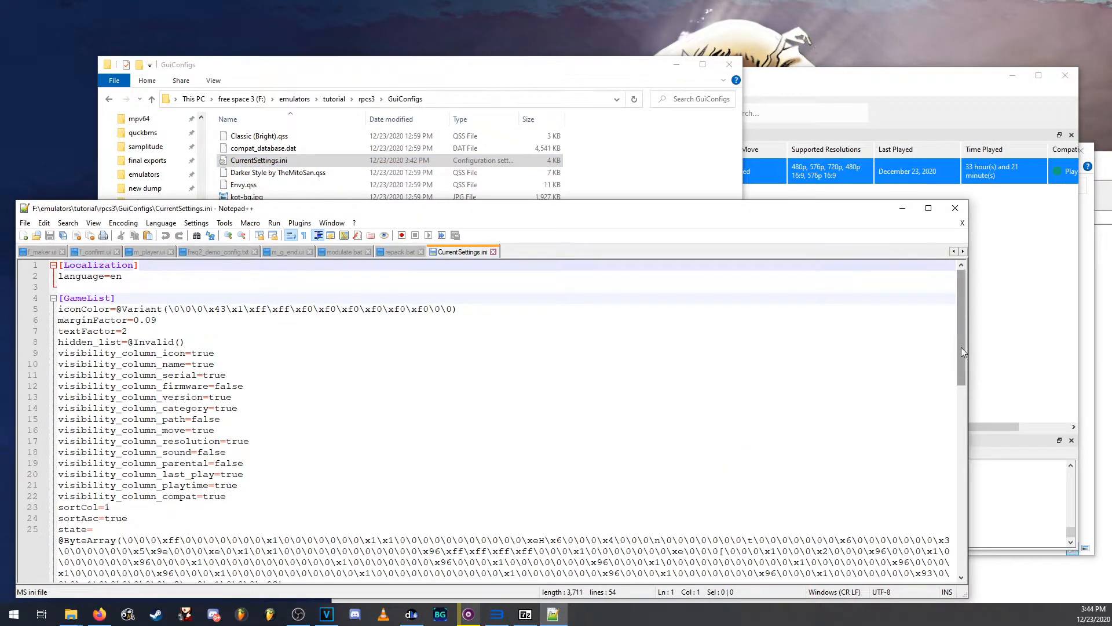
scroll("down", 3)
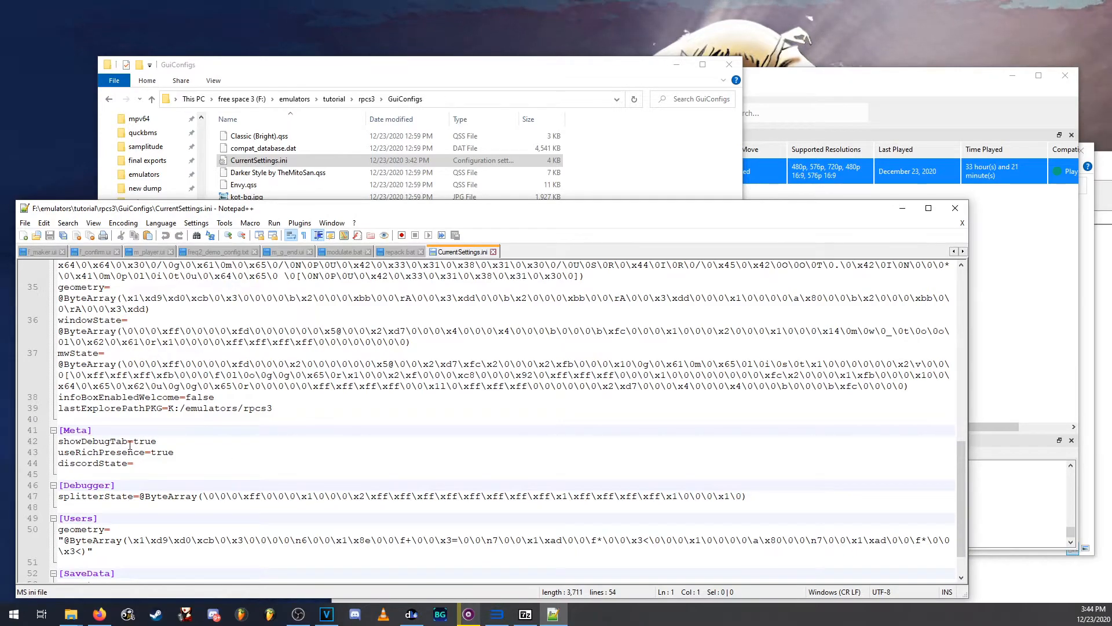
double_click(144, 442)
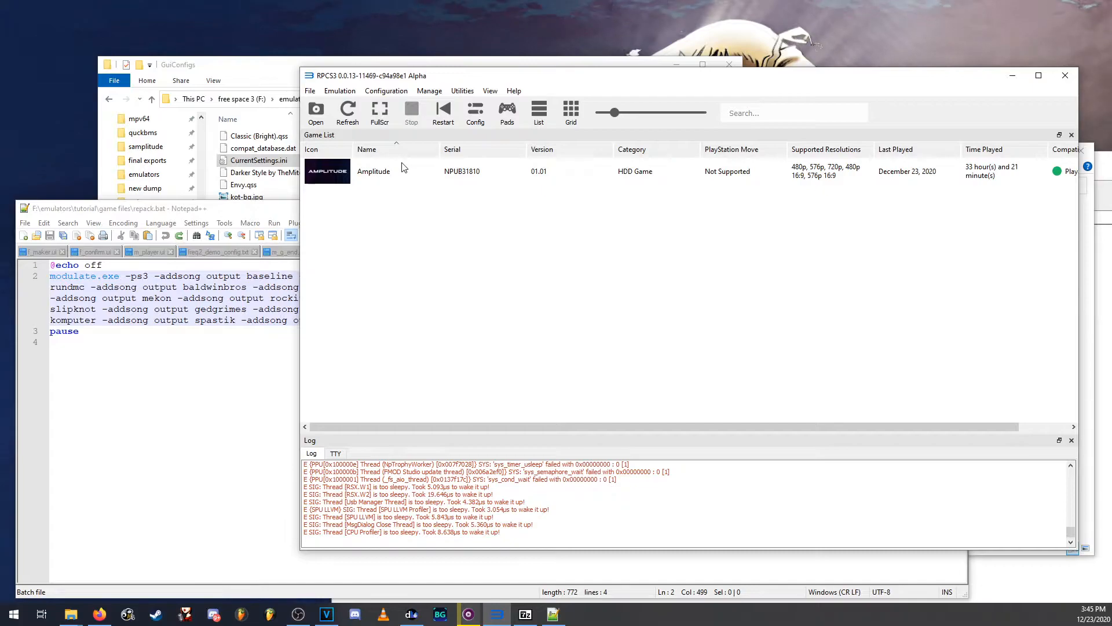
Step: Create a custom configuration for Amplitude and enable Accurate SPU DMA under Debug
right_click(374, 171)
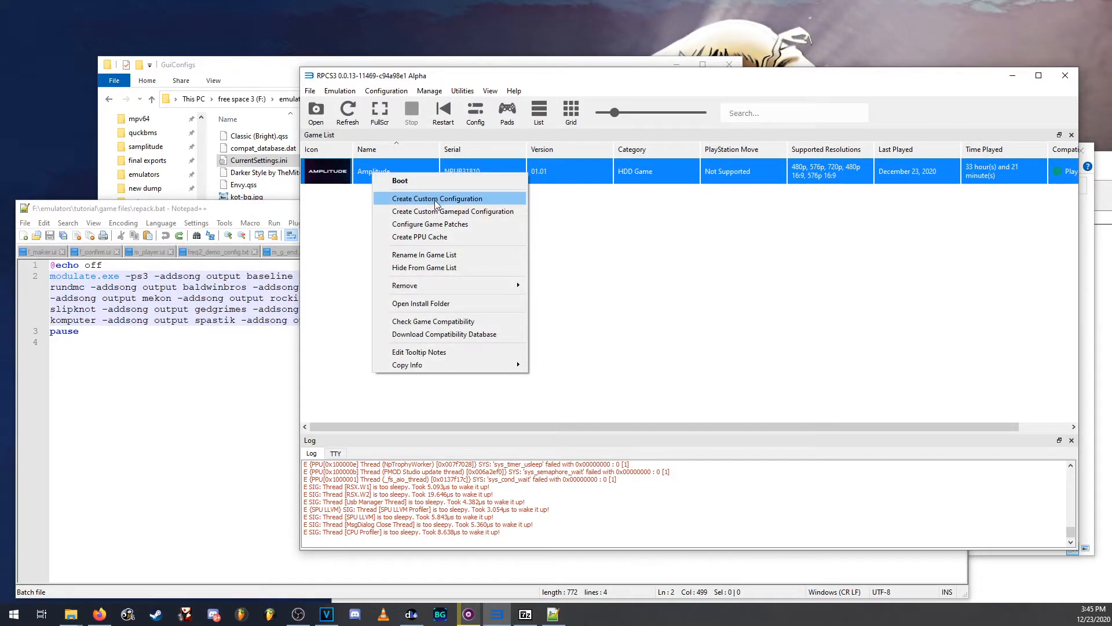
left_click(438, 198)
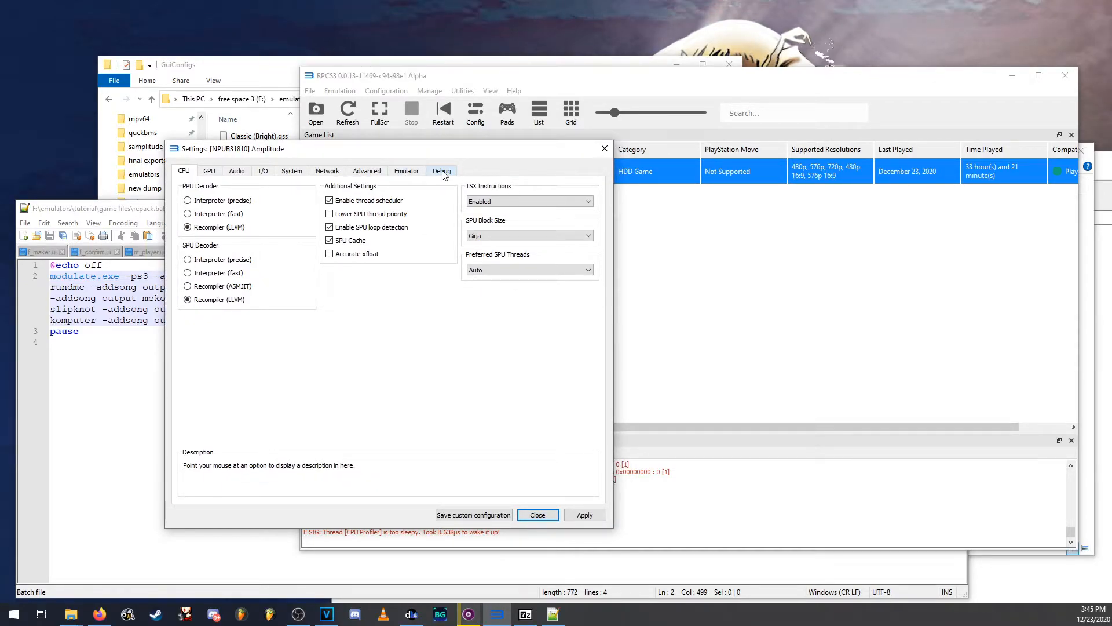
left_click(442, 171)
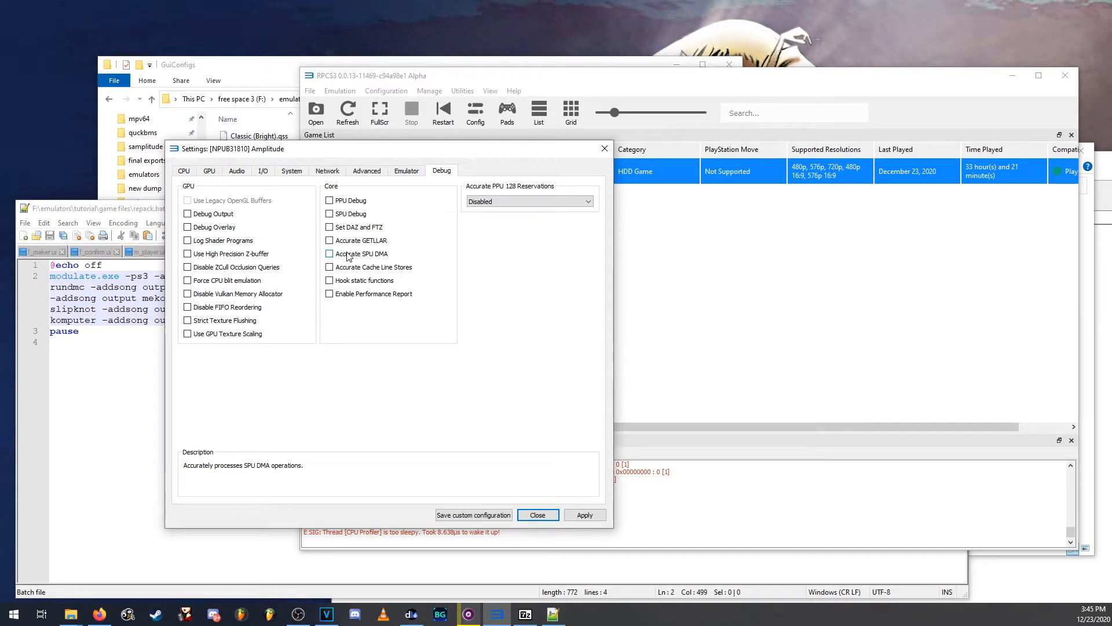
mouse_move(346, 256)
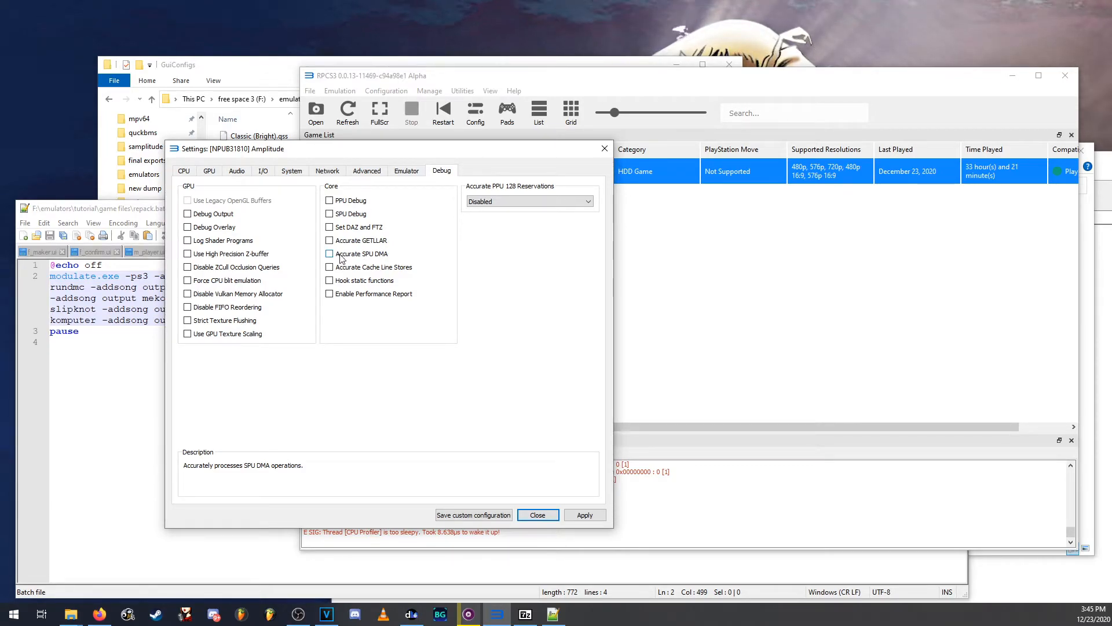
left_click(328, 253)
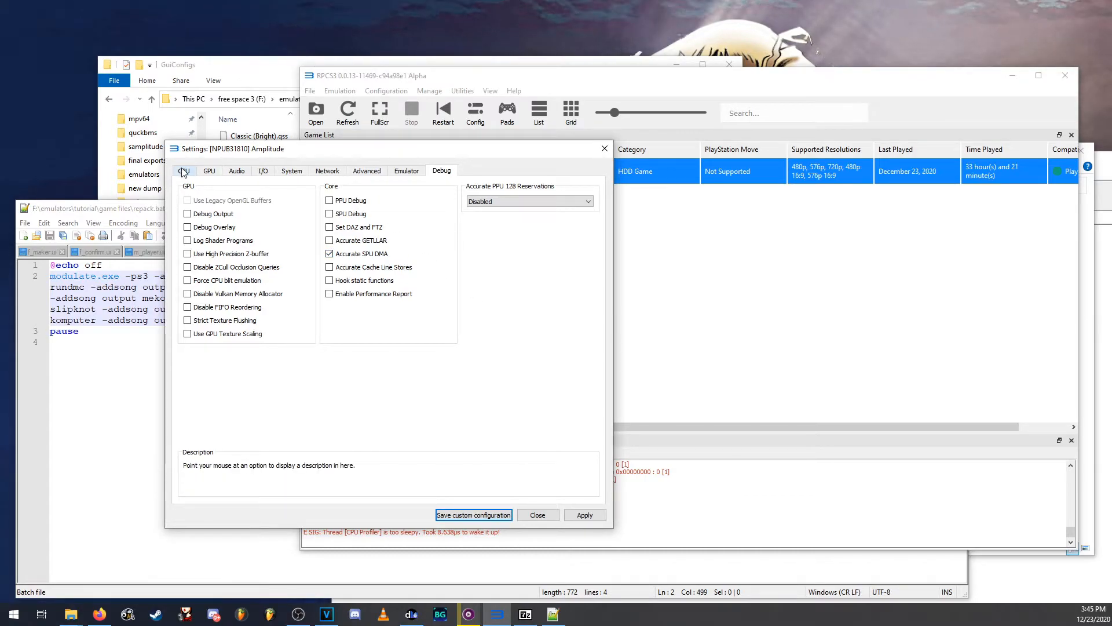
left_click(183, 171)
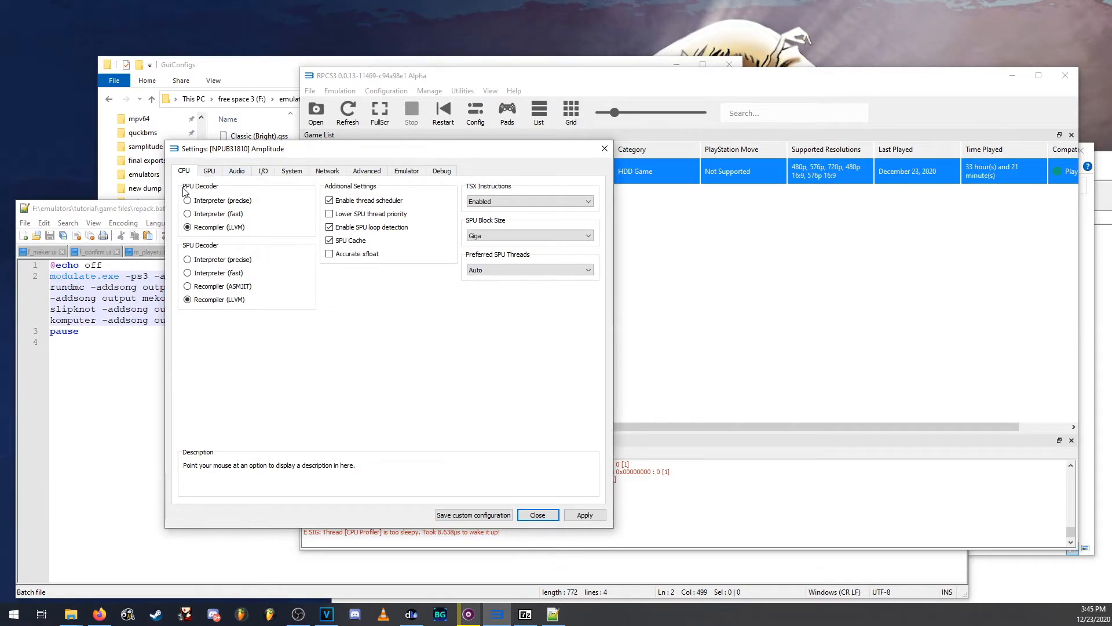
mouse_move(351, 229)
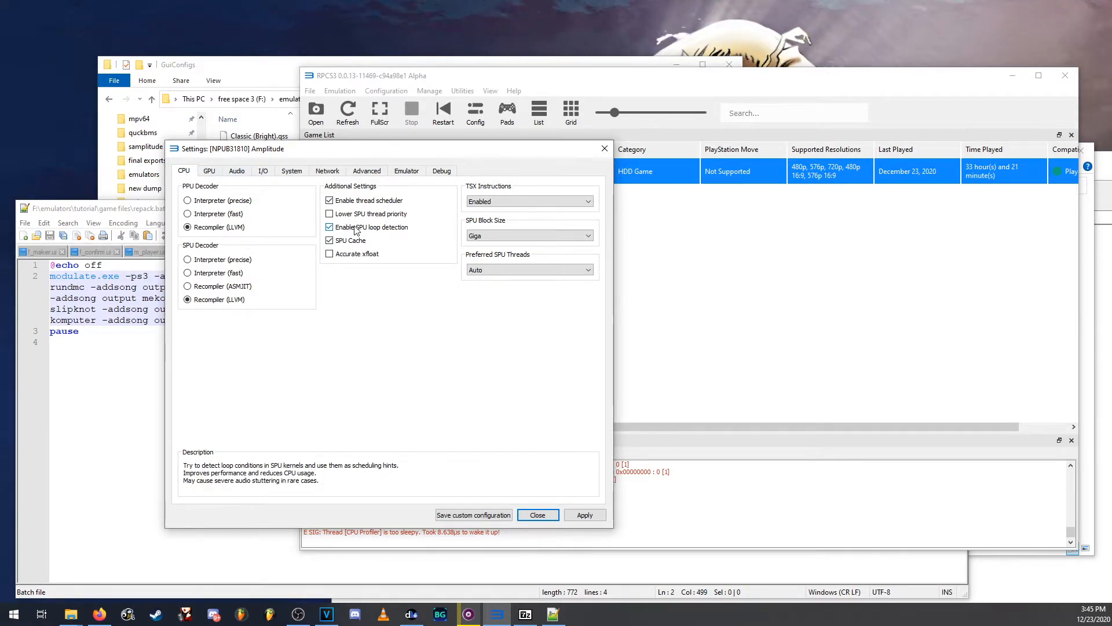
Step: Drag Resolution Scale to 150%, set Maximum SPURS Threads to 2, and save the configuration
left_click(209, 170)
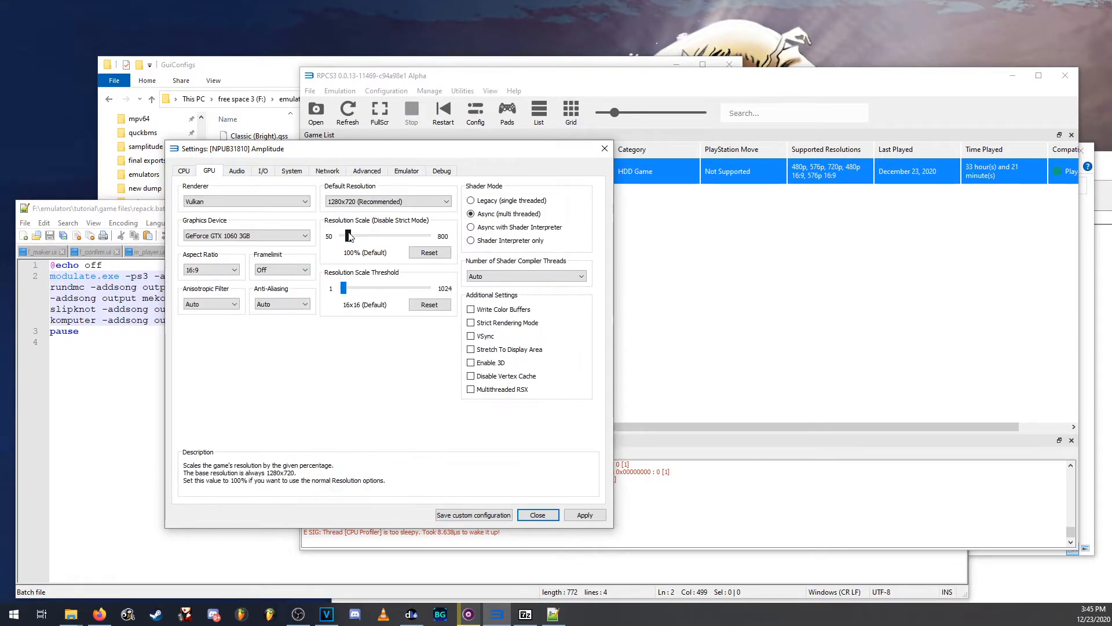
left_click_drag(349, 235, 375, 235)
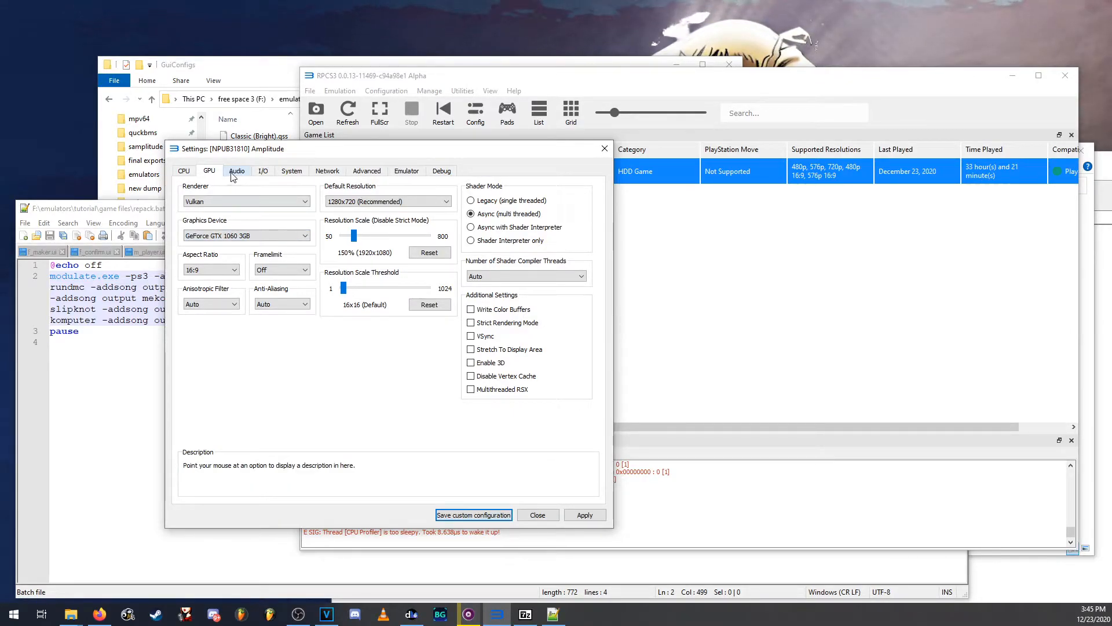
mouse_move(297, 179)
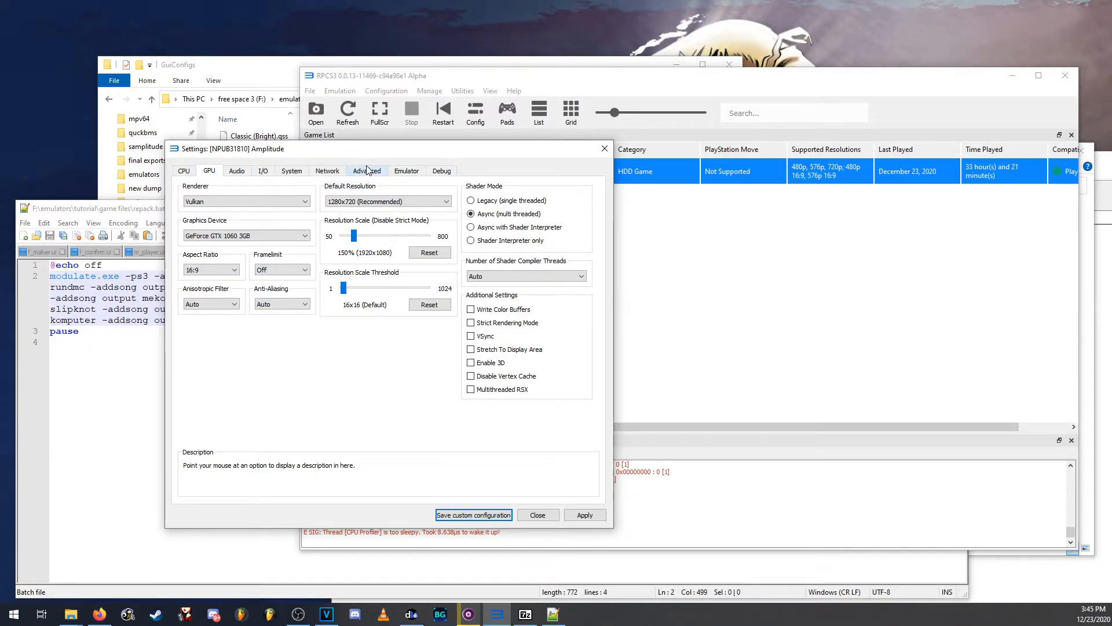
left_click(367, 171)
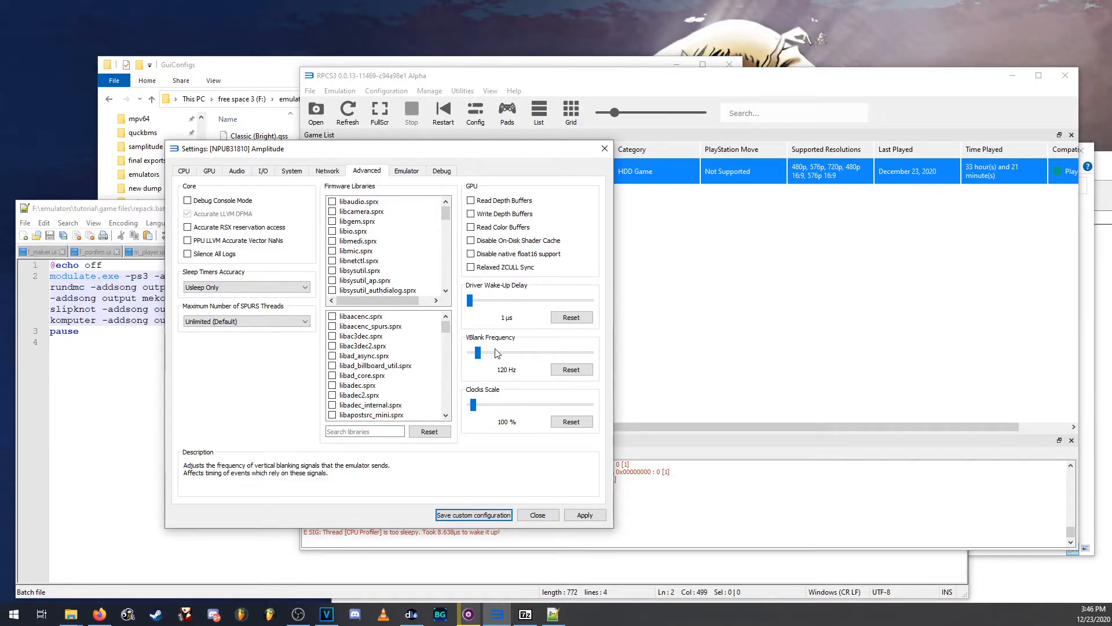
mouse_move(458, 347)
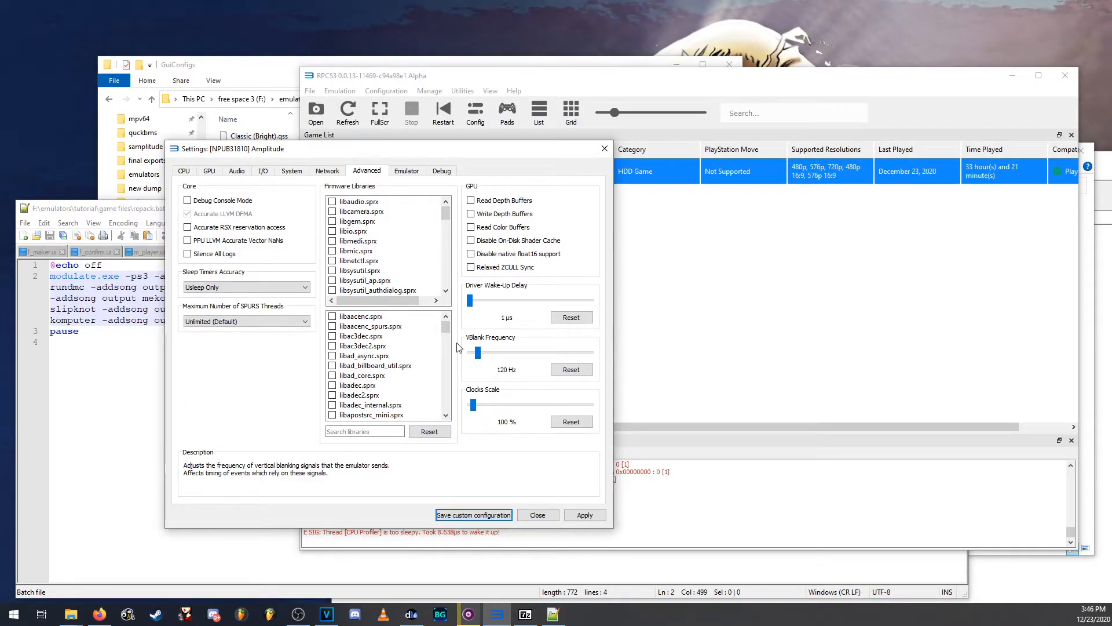
left_click(246, 320)
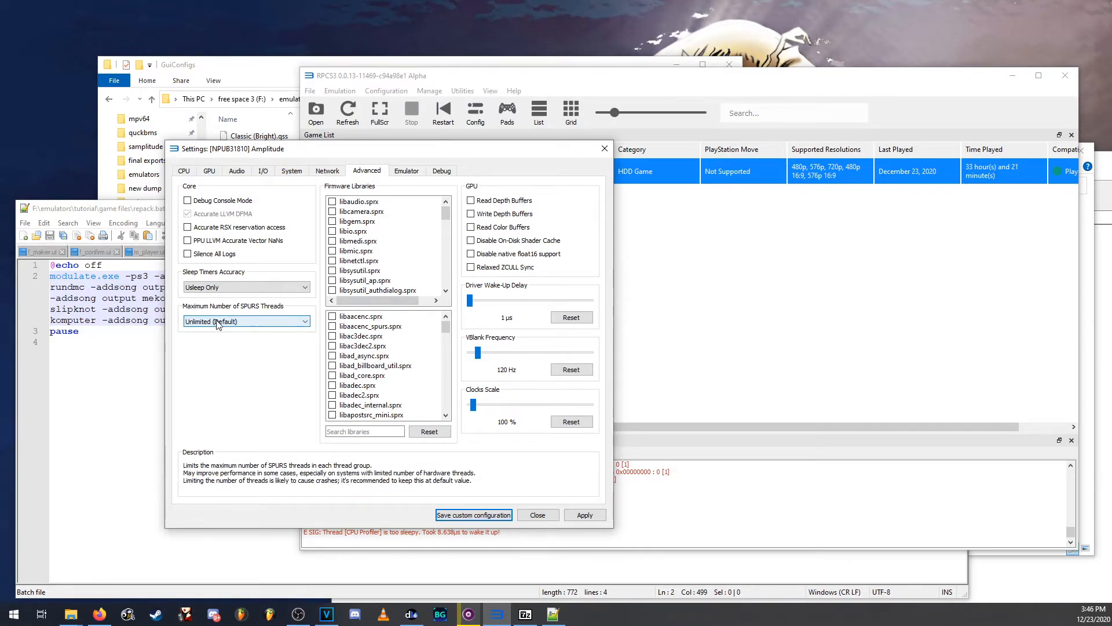
left_click(245, 321)
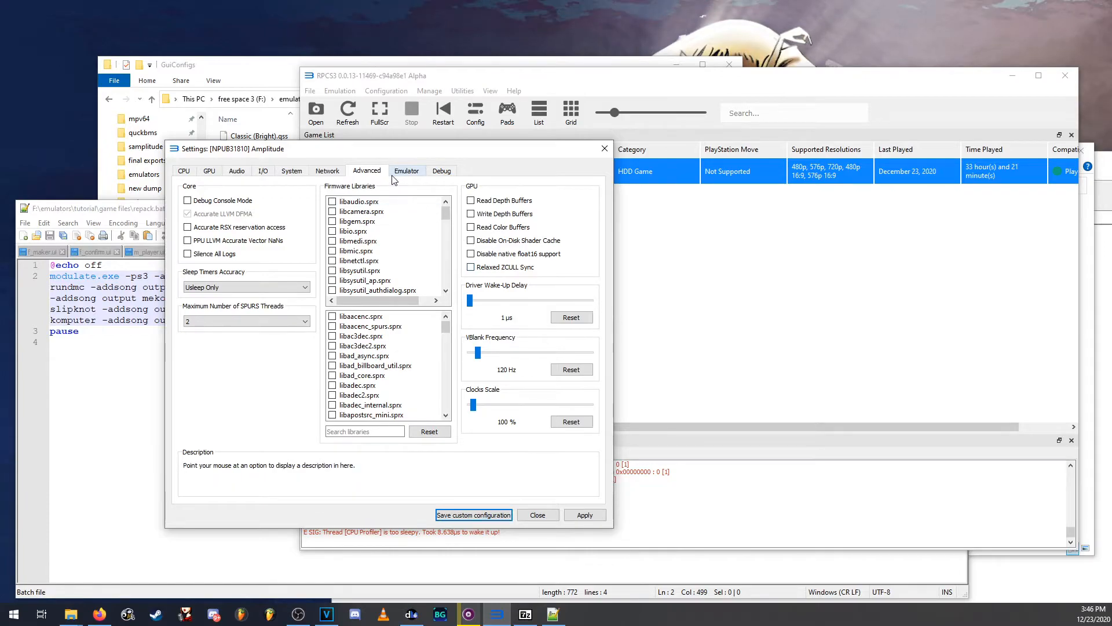
mouse_move(401, 178)
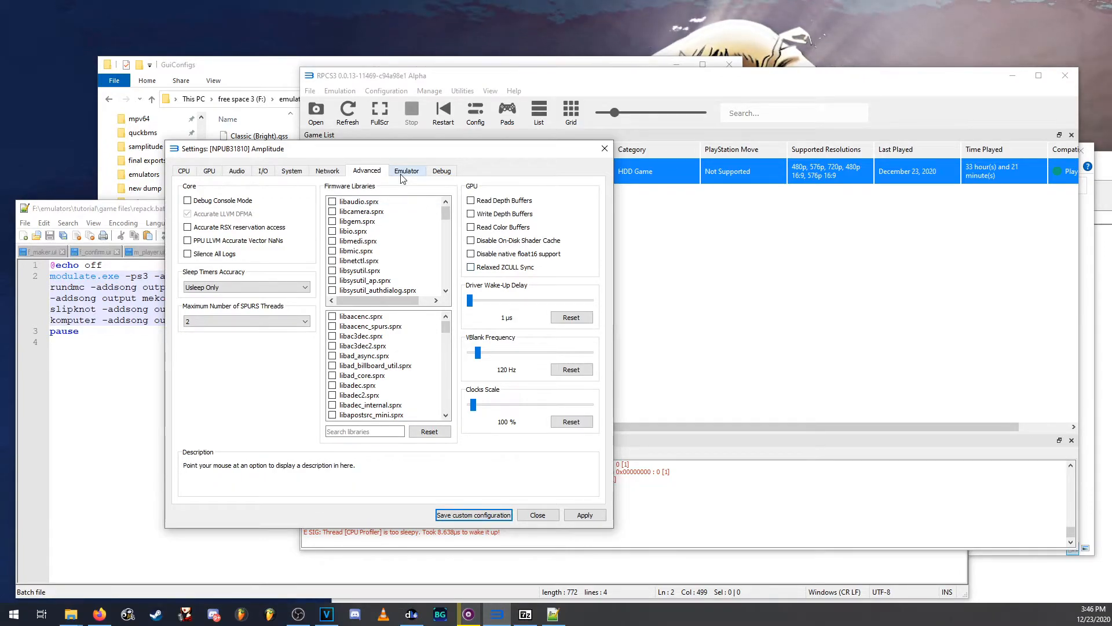
left_click(407, 170)
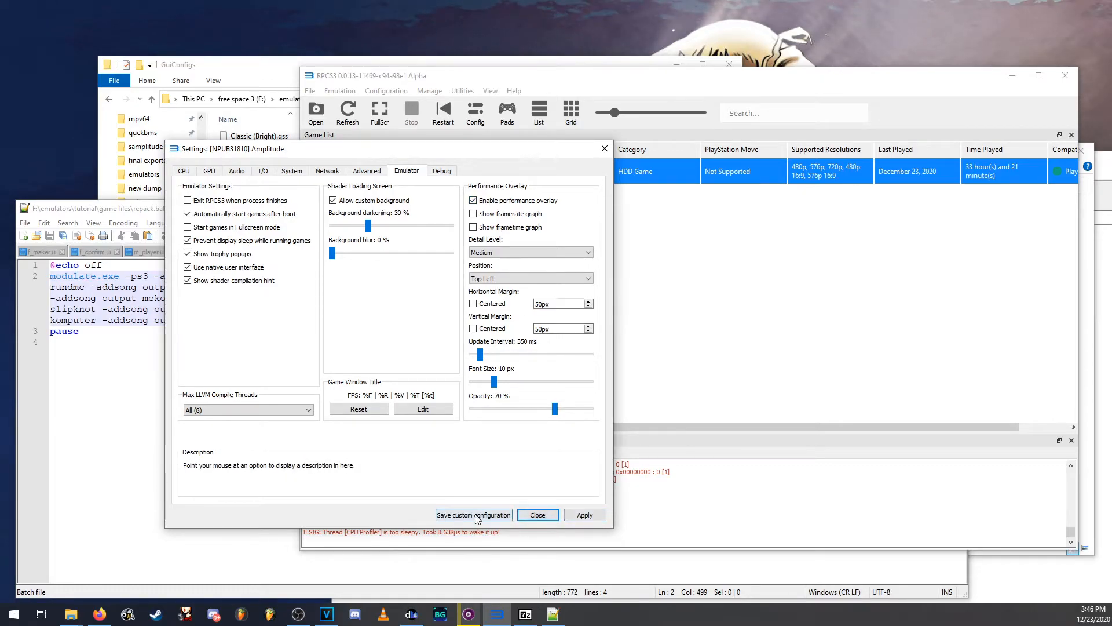
left_click(537, 515)
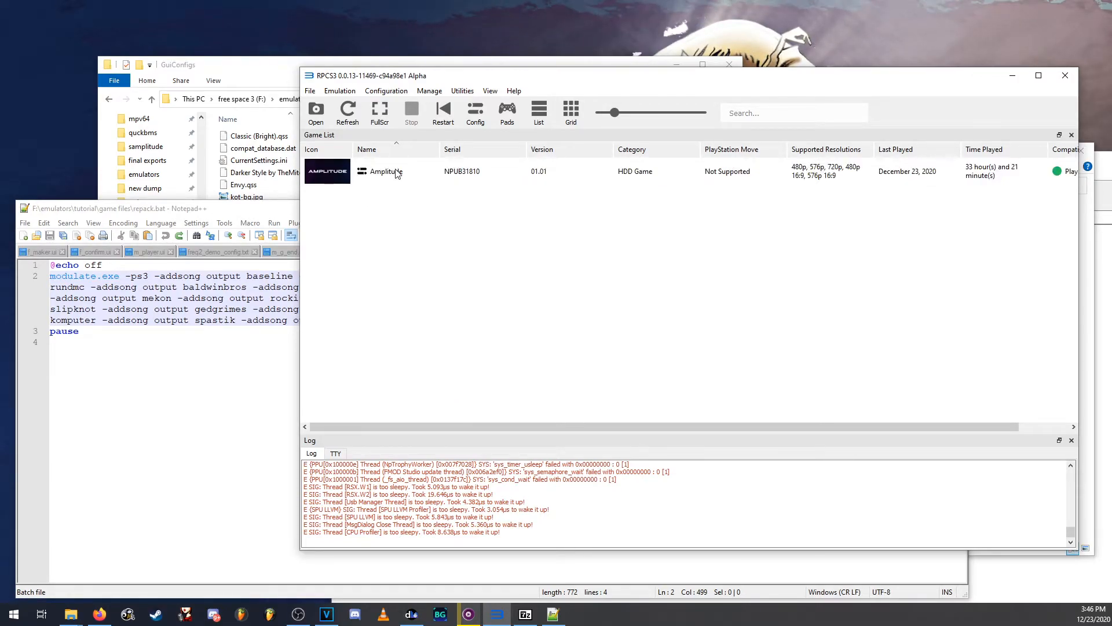
Step: Boot Amplitude with its custom configuration, maximize the game window, and go to Quickplay
right_click(386, 170)
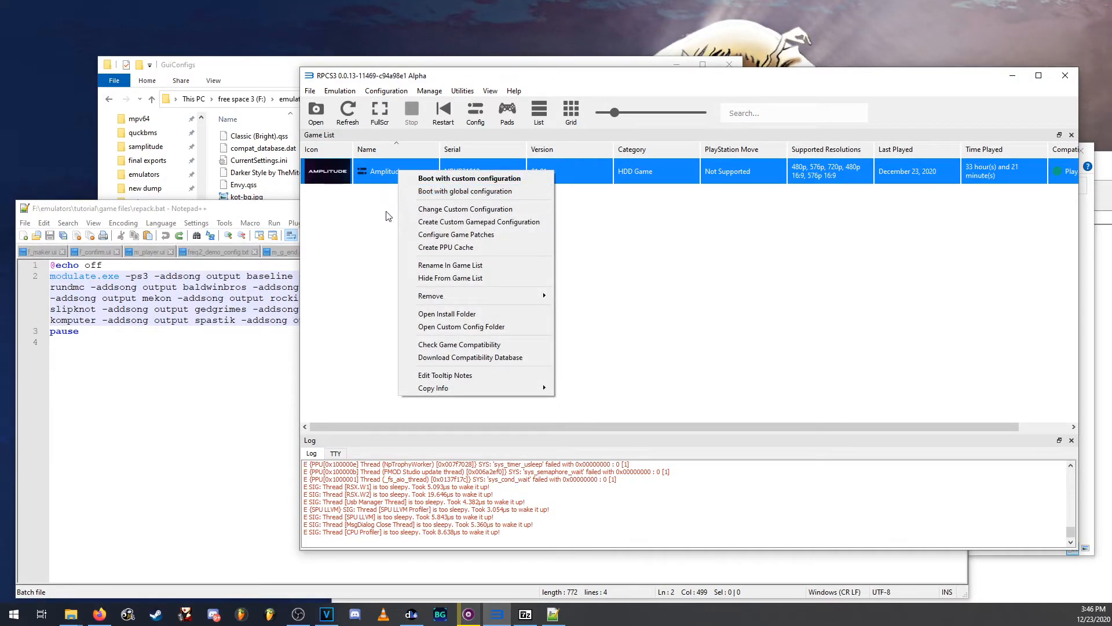
left_click(387, 184)
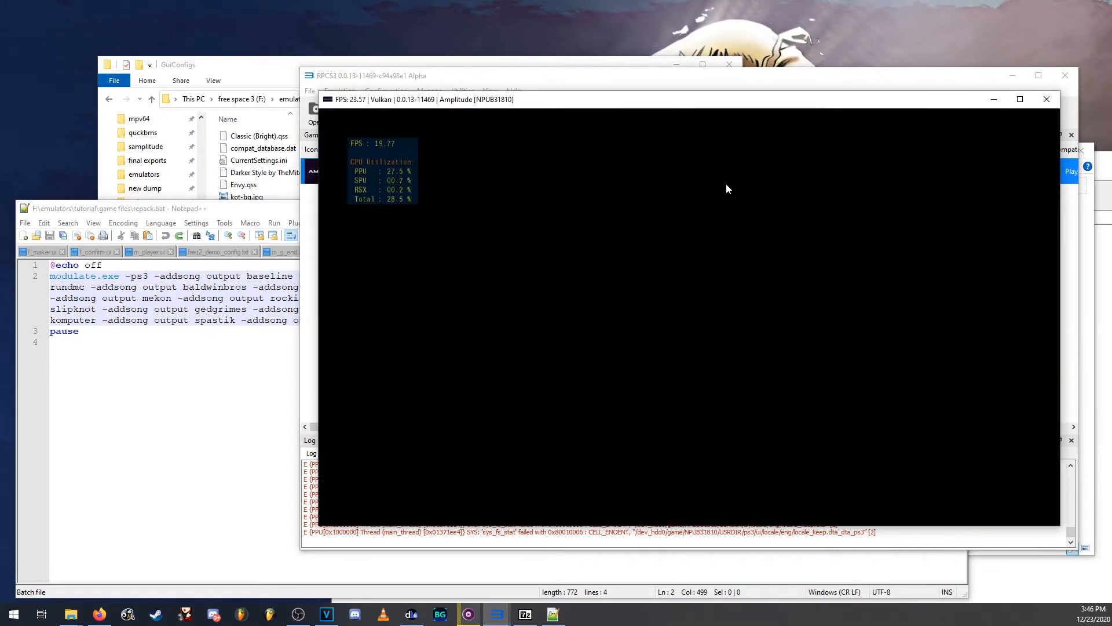
left_click(1019, 98)
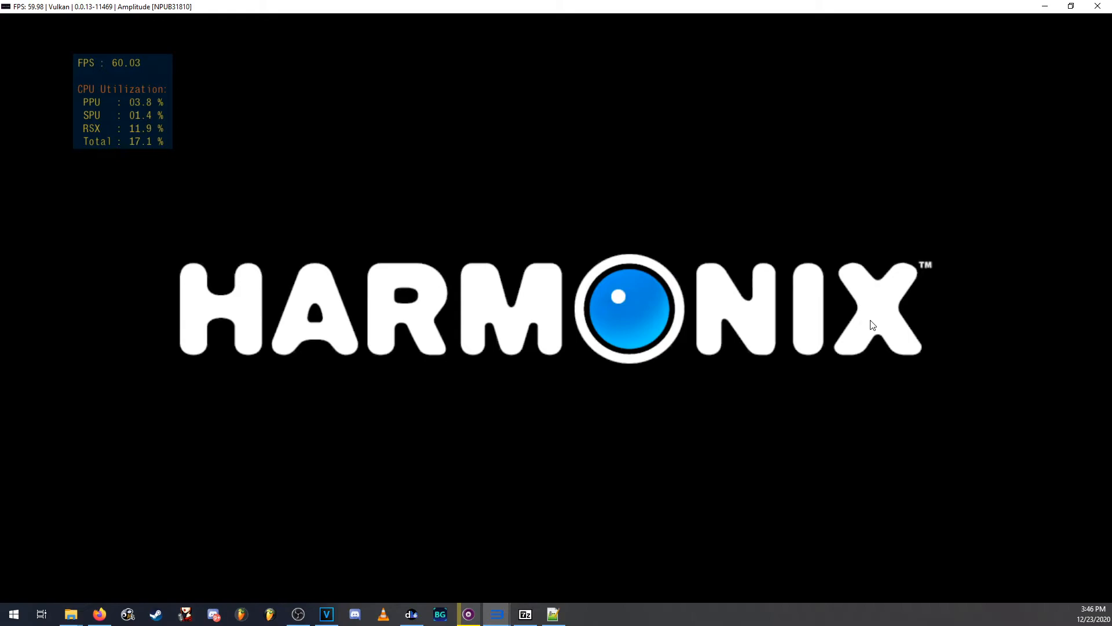
mouse_move(146, 466)
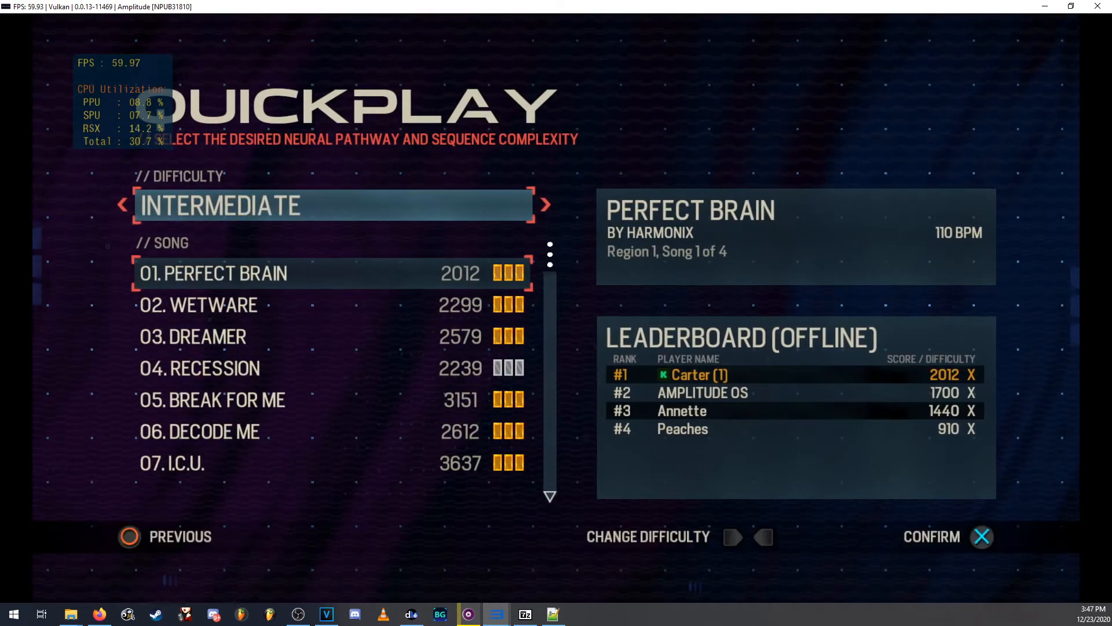
left_click(544, 204)
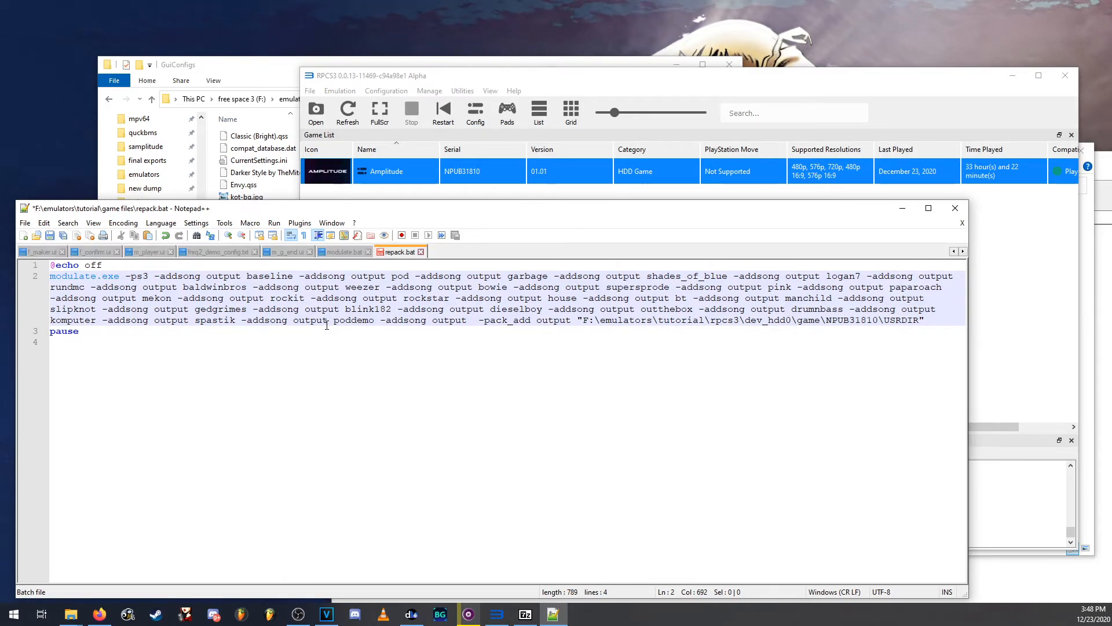
Step: Type 'endofyourworld' into repack.bat after the last -addsong output entry, before -pack_add
type("endof")
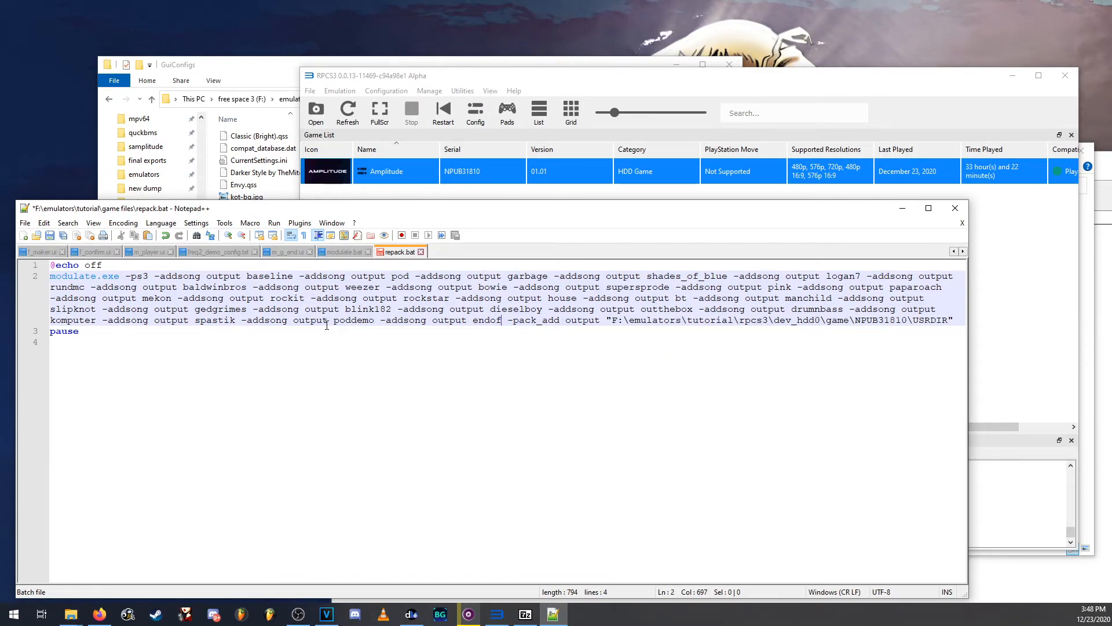
type("yourworld")
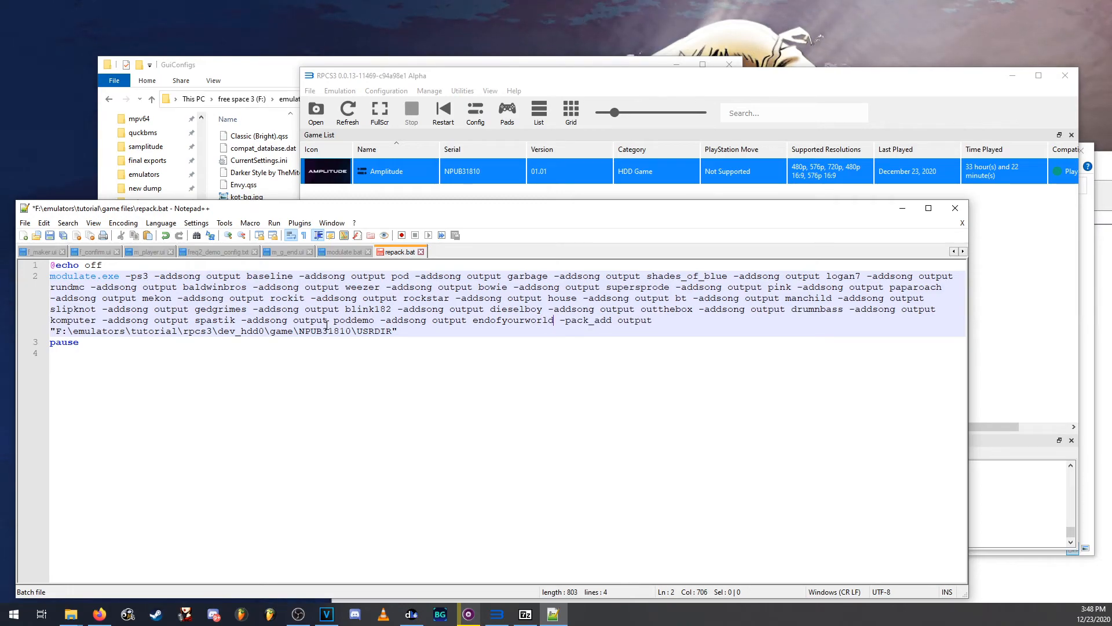